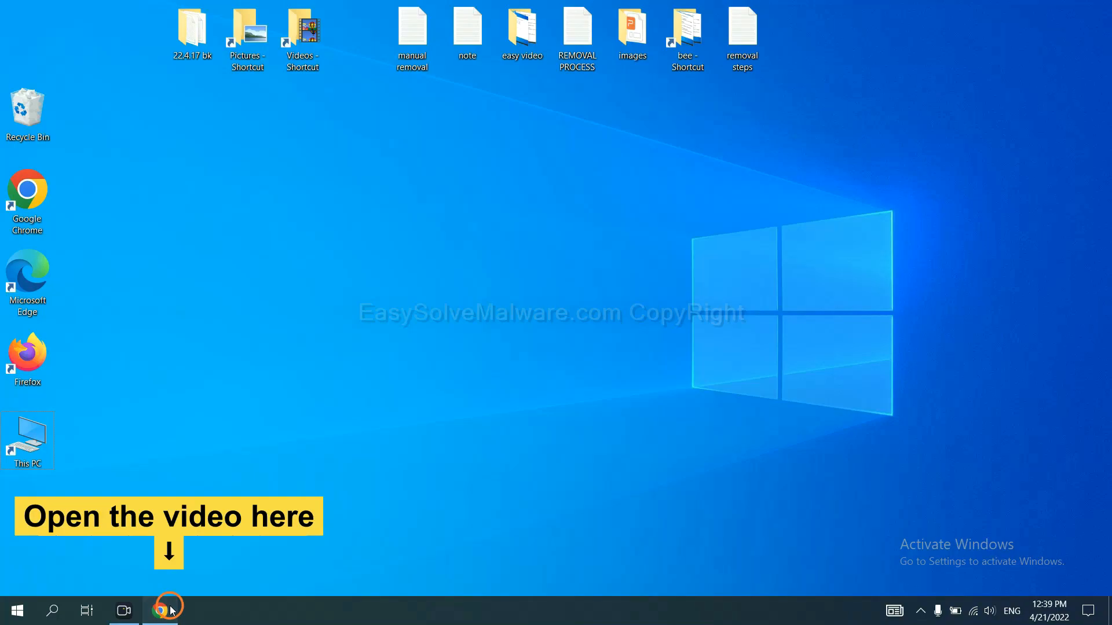
Bring up Chrome and download the SpyHunter for Windows installer from the guide page
{"action": "left_click", "coordinate": [161, 611]}
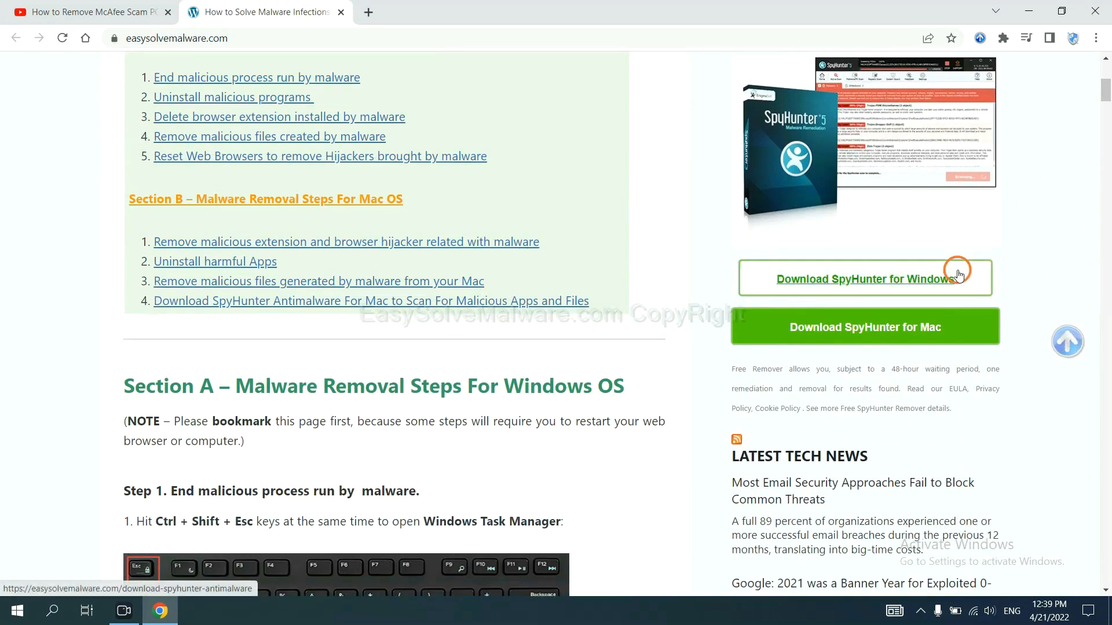
{"action": "left_click", "coordinate": [863, 279]}
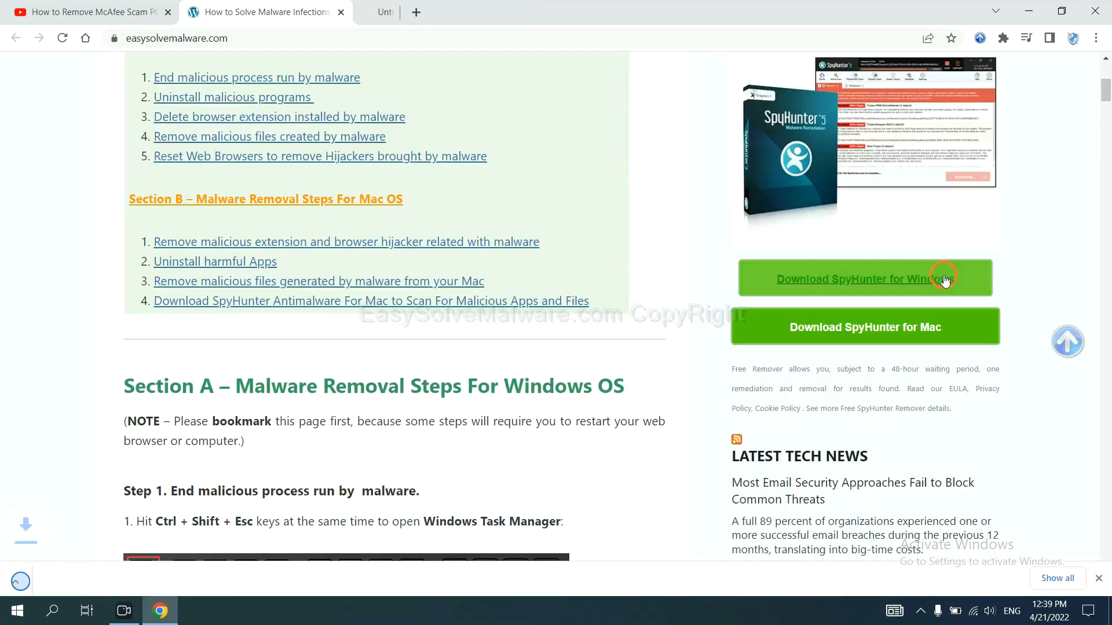
{"action": "left_click", "coordinate": [863, 279]}
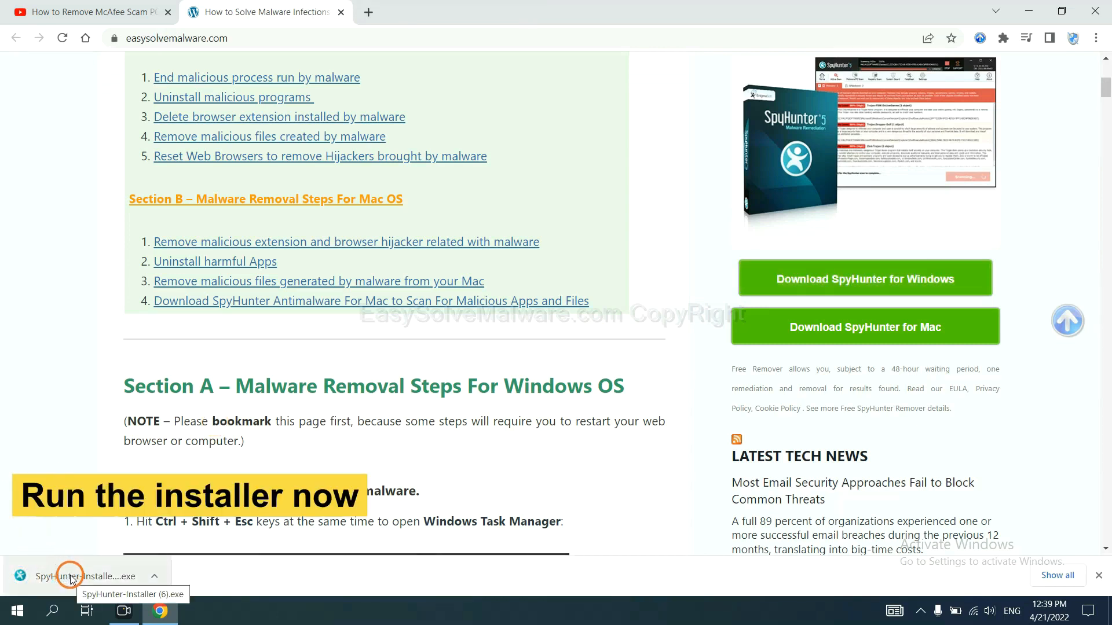
Run the downloaded installer, keep English, accept the EULA and install SpyHunter 5
{"action": "left_click", "coordinate": [67, 576]}
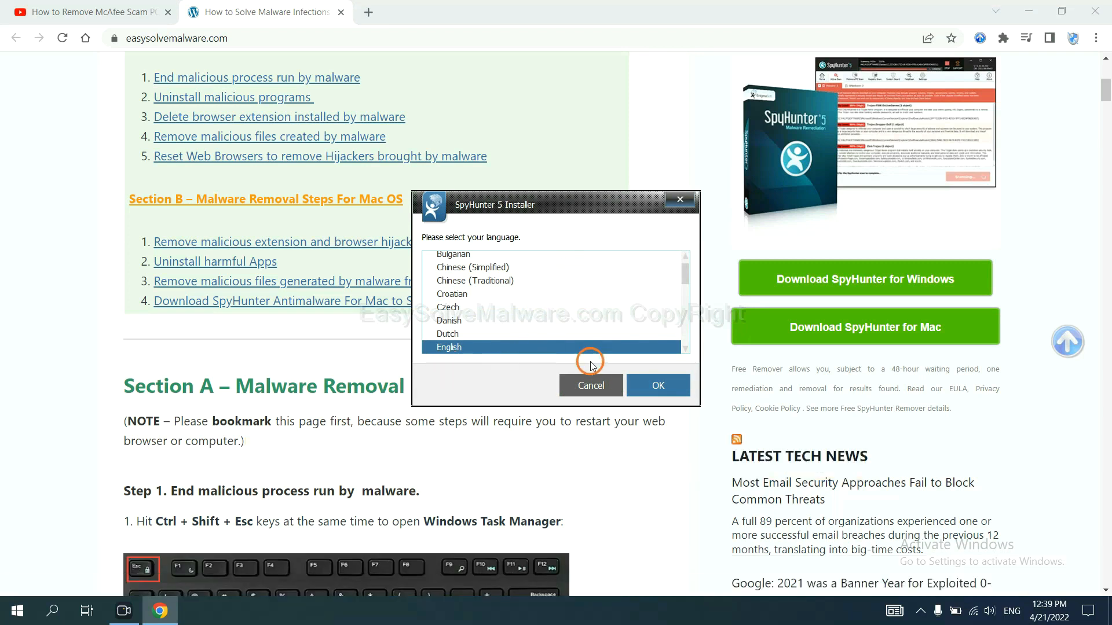
{"action": "left_click", "coordinate": [655, 384]}
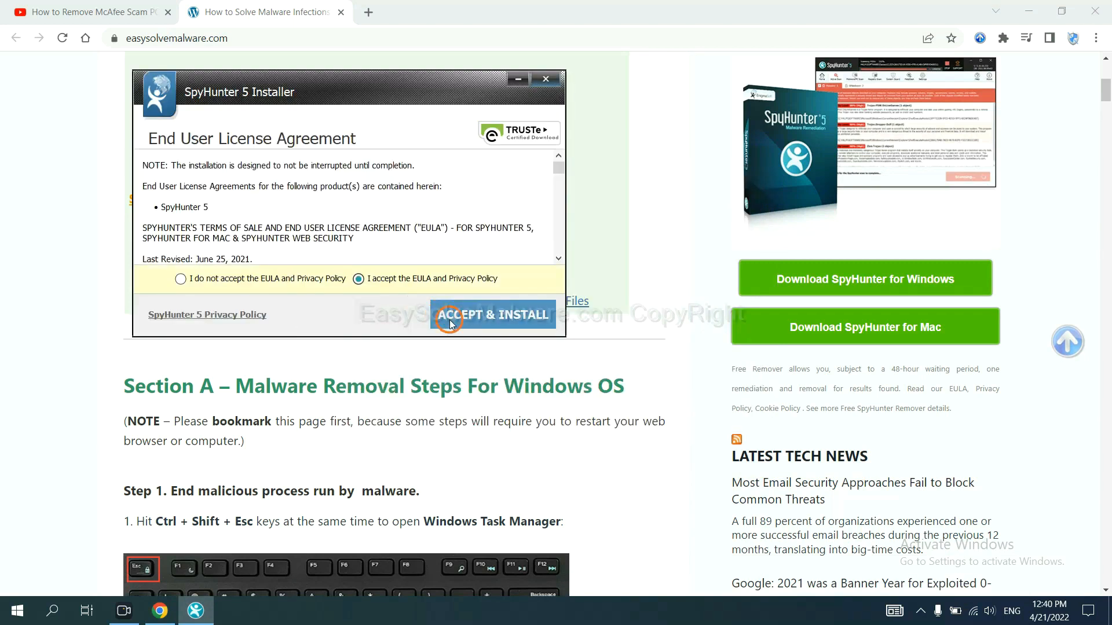
{"action": "left_click", "coordinate": [494, 314]}
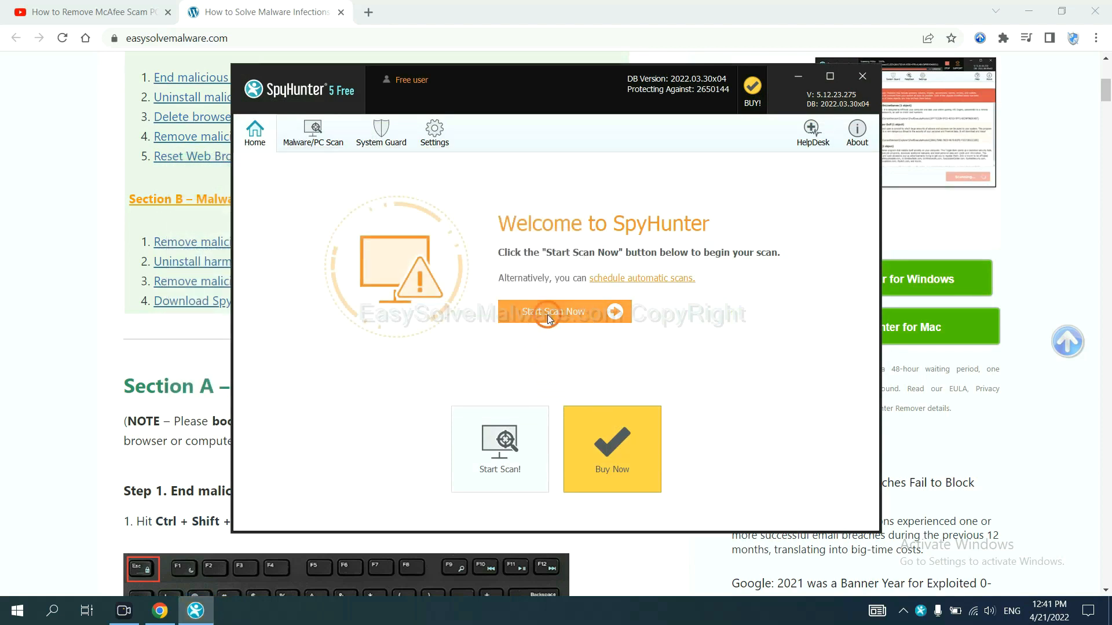
Run a SpyHunter malware scan and continue past the detected unknown objects list
{"action": "left_click", "coordinate": [564, 311]}
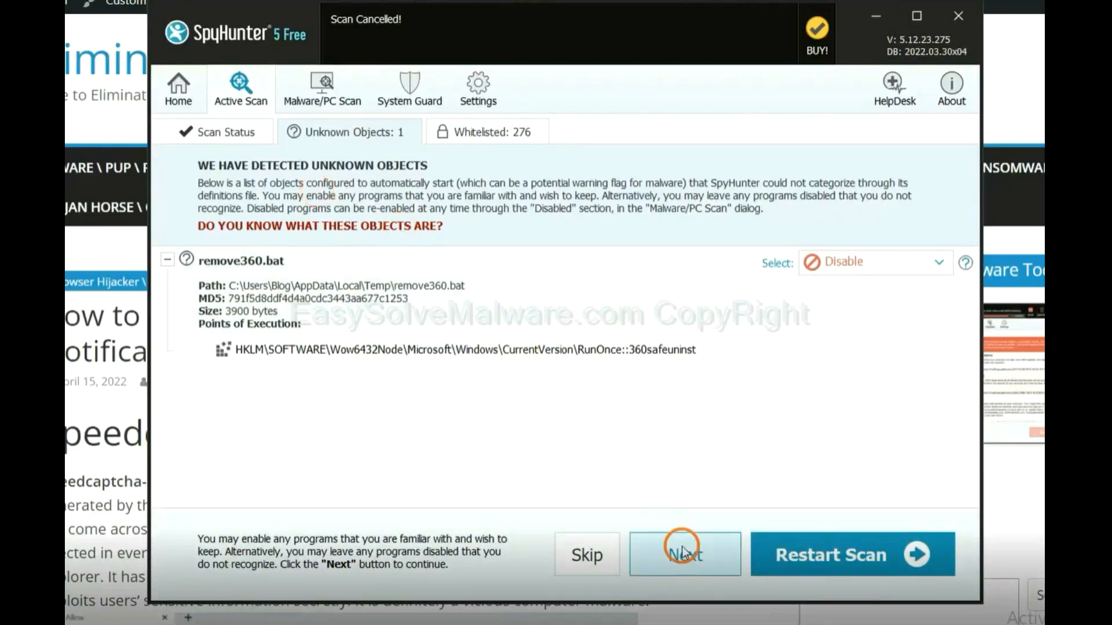
{"action": "left_click", "coordinate": [684, 554]}
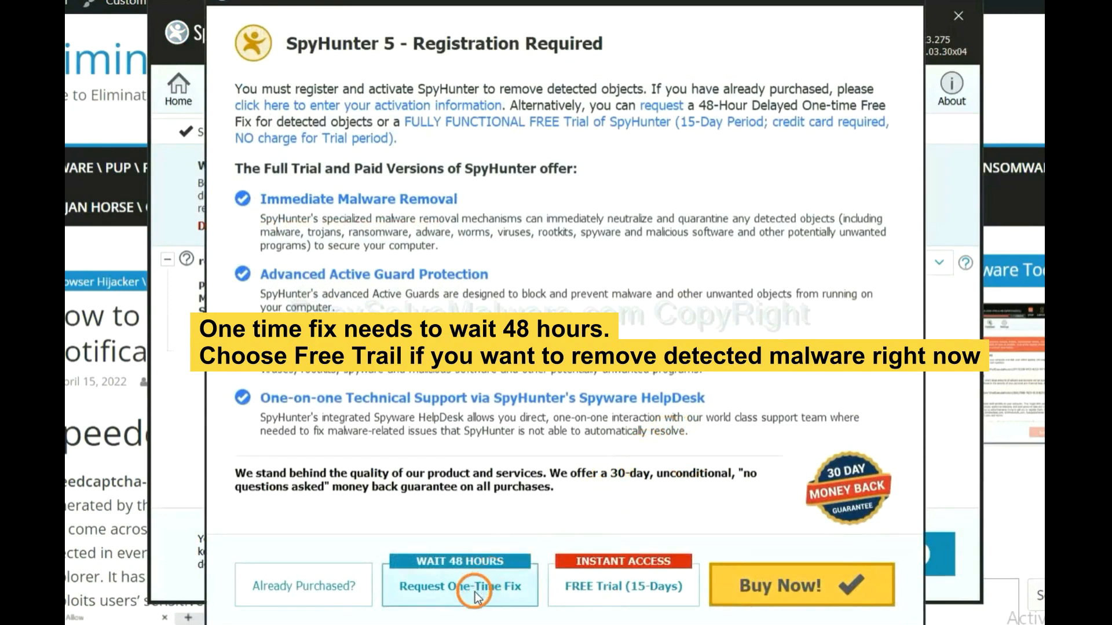
{"action": "mouse_move", "coordinate": [613, 598]}
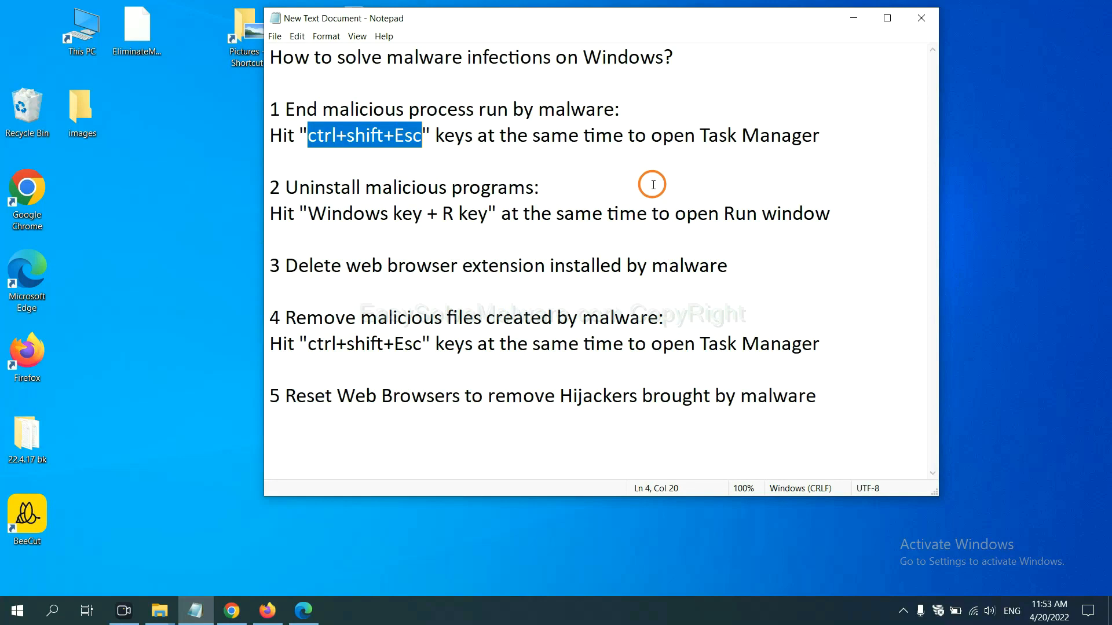
{"action": "left_click", "coordinate": [419, 135]}
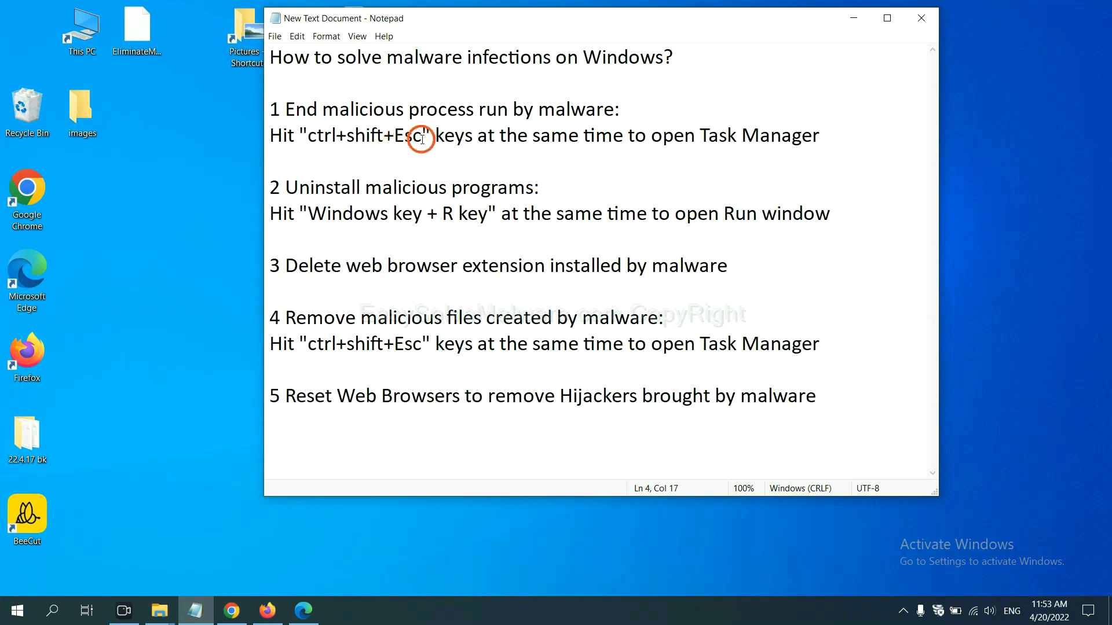
{"action": "left_click_drag", "start_coordinate": [428, 136], "coordinate": [301, 135]}
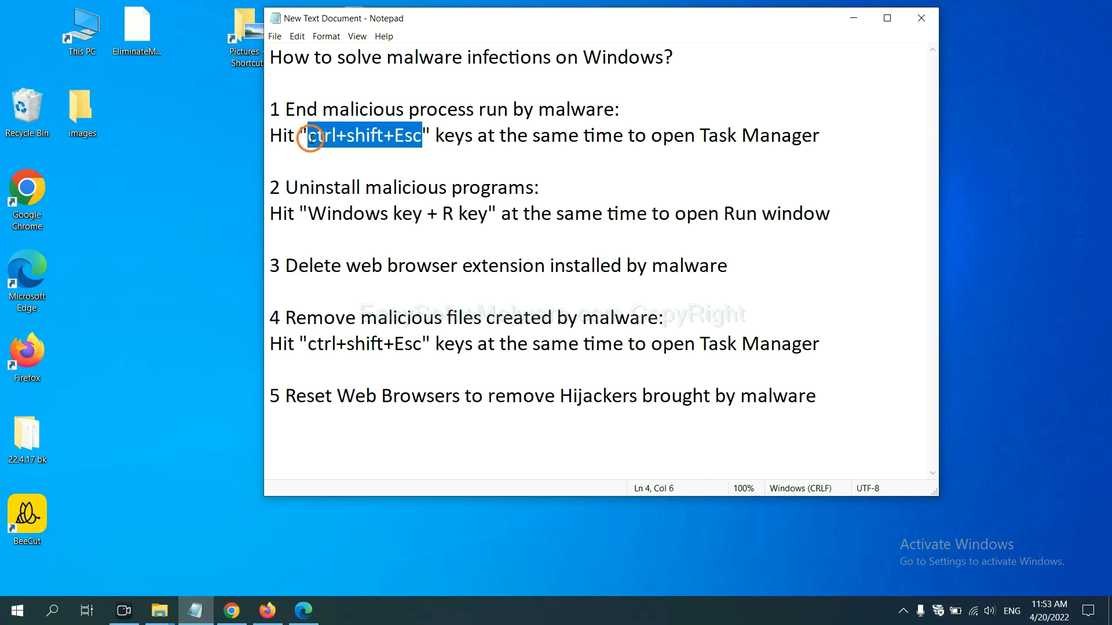
{"action": "key", "text": "ctrl+shift+esc"}
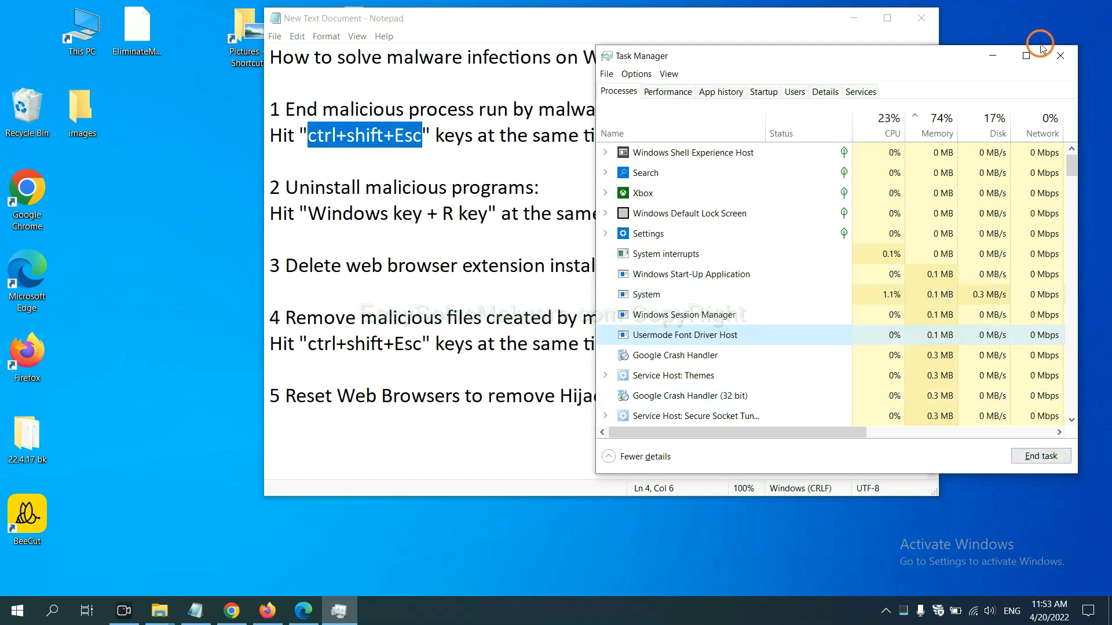
{"action": "left_click", "coordinate": [1059, 56]}
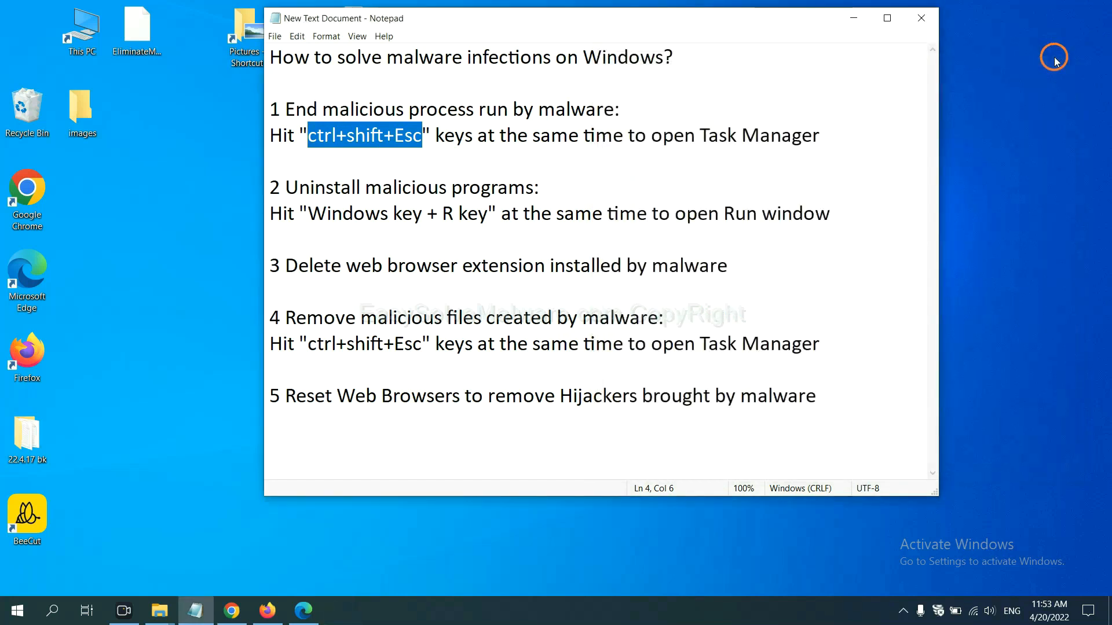
{"action": "left_click", "coordinate": [507, 209]}
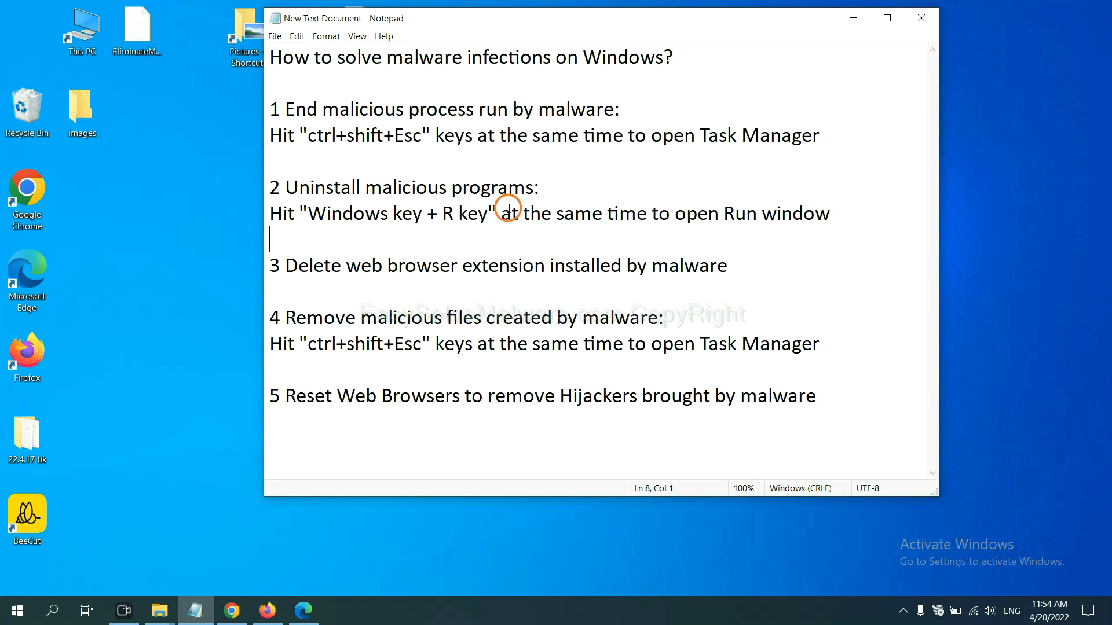
{"action": "mouse_move", "coordinate": [251, 218]}
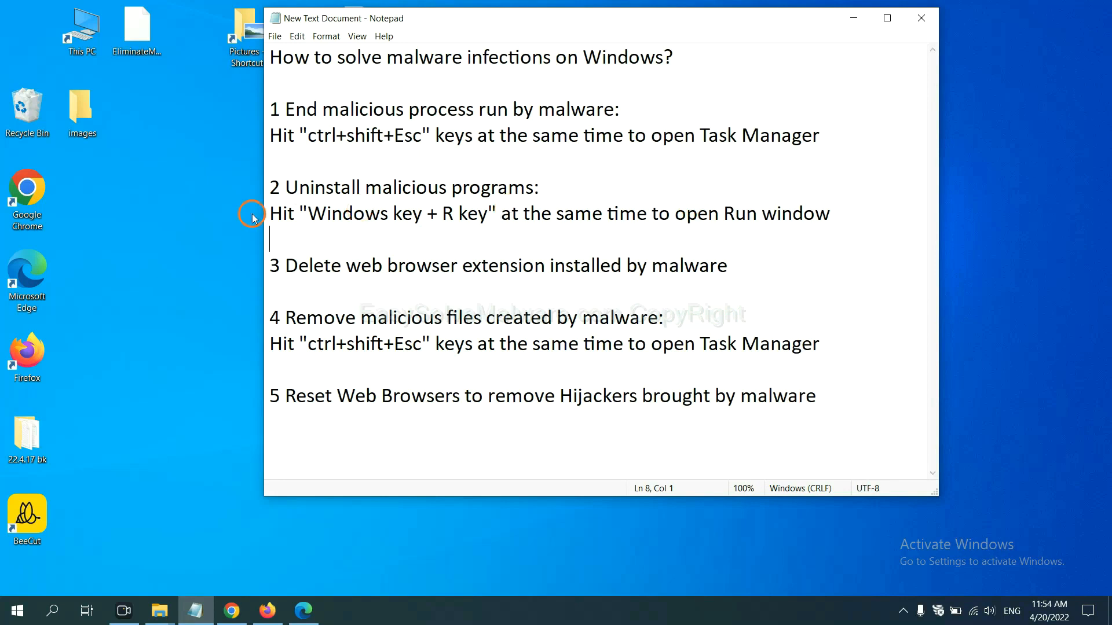
{"action": "double_click", "coordinate": [346, 213]}
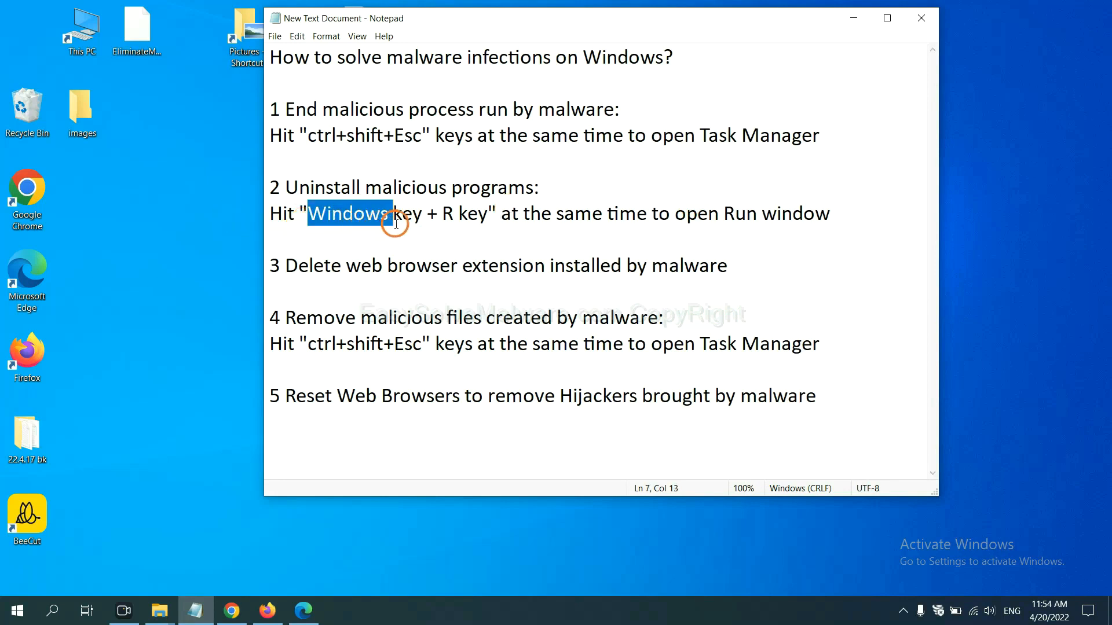
{"action": "left_click_drag", "start_coordinate": [391, 213], "coordinate": [488, 213]}
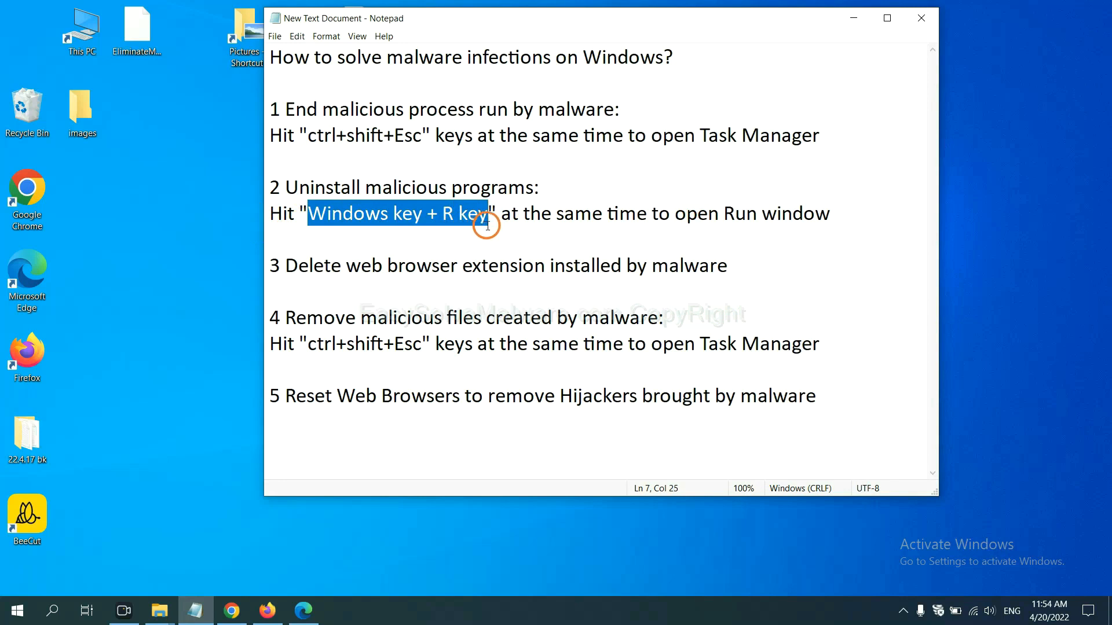
{"action": "key", "text": "Win+r"}
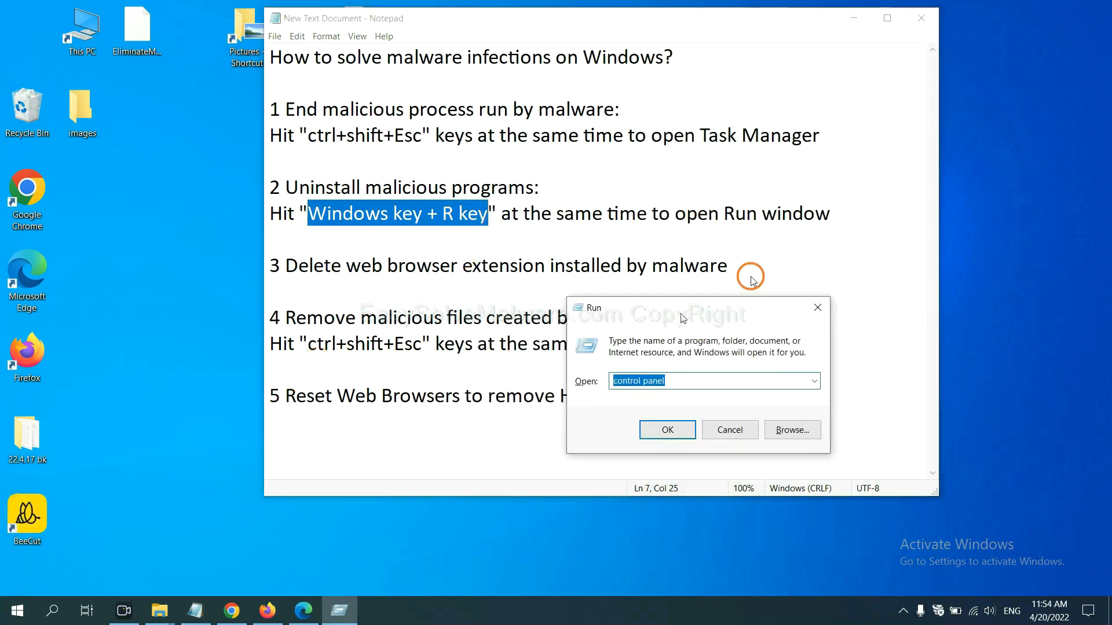
{"action": "left_click_drag", "start_coordinate": [681, 307], "coordinate": [865, 184]}
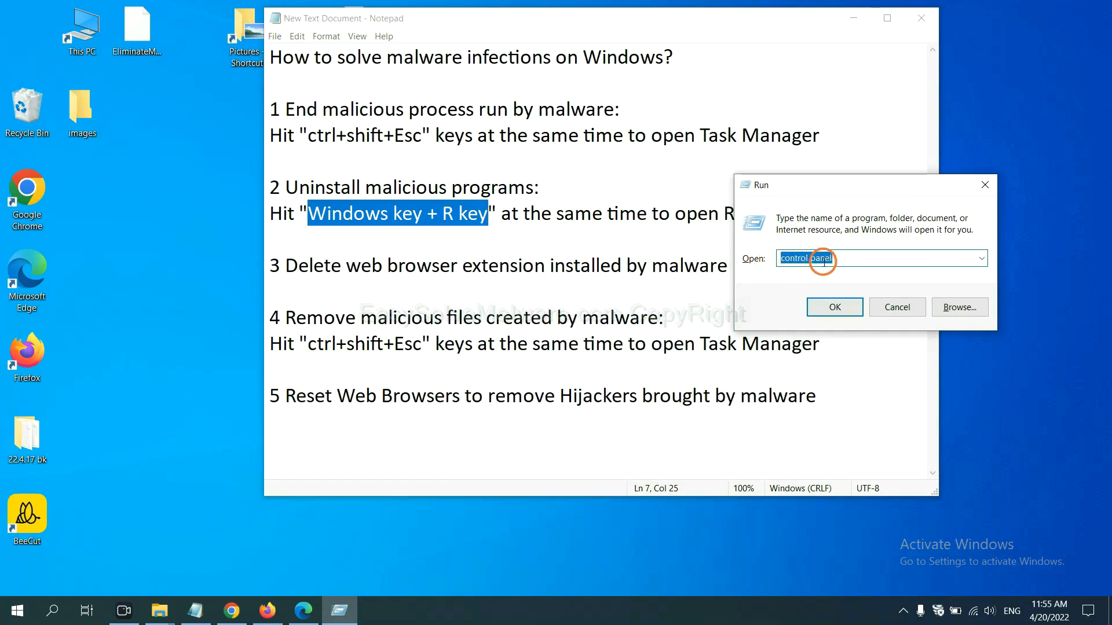
{"action": "left_click", "coordinate": [834, 307]}
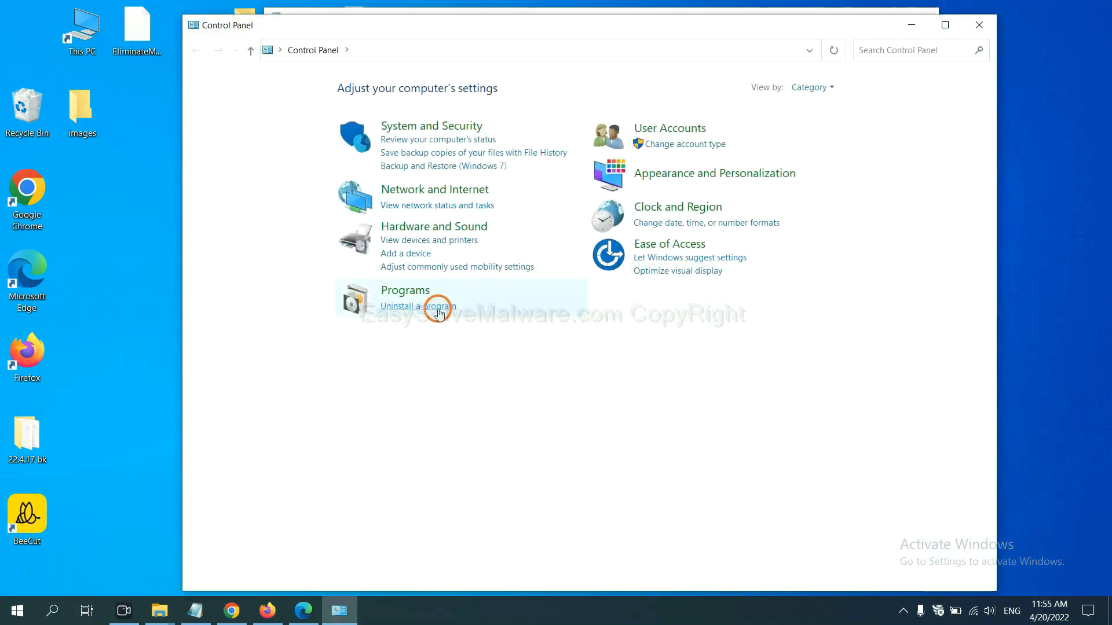
{"action": "left_click", "coordinate": [418, 306]}
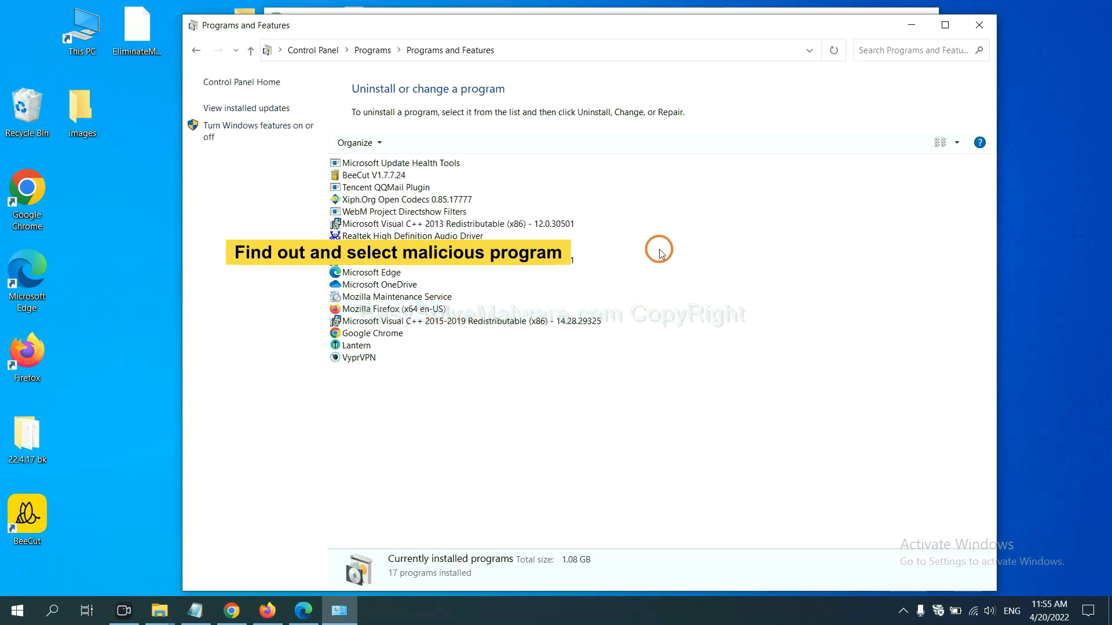
{"action": "mouse_move", "coordinate": [672, 239]}
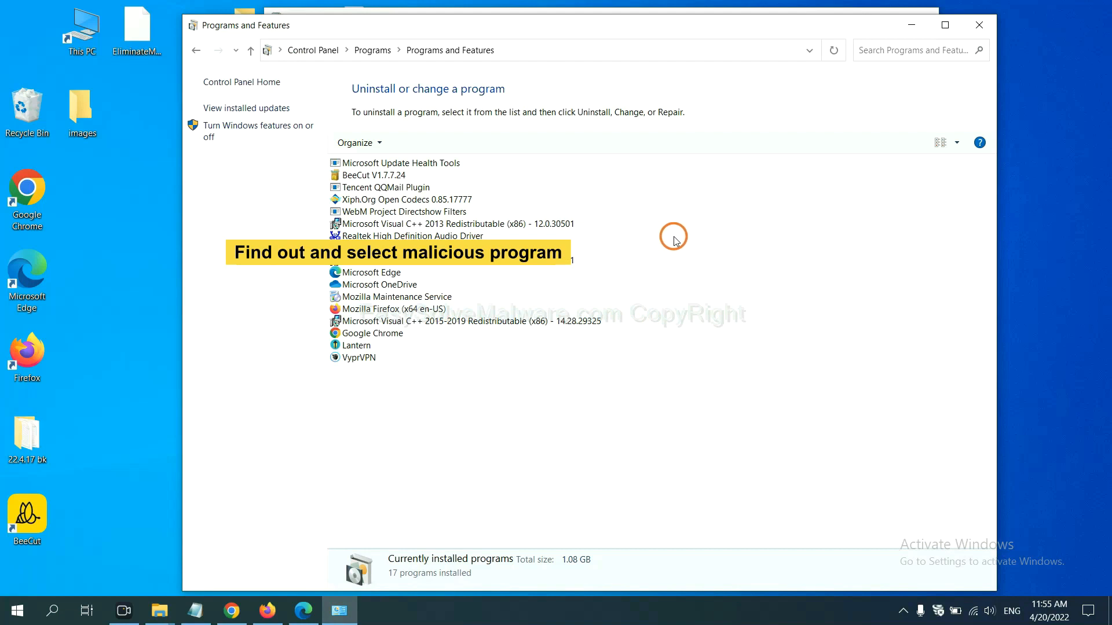
{"action": "left_click", "coordinate": [390, 199]}
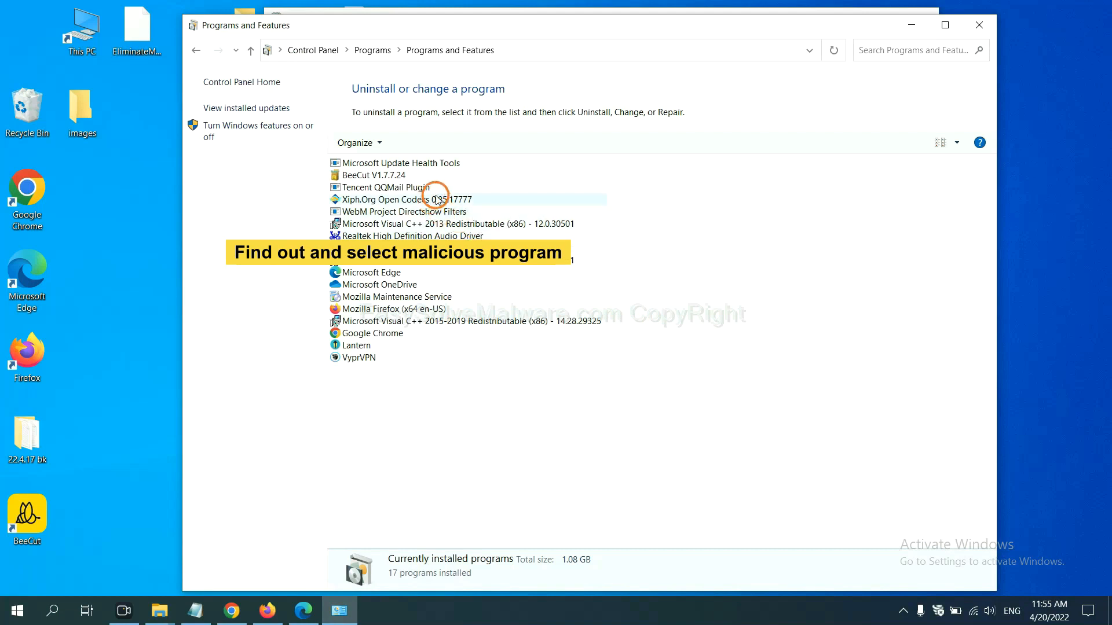
{"action": "left_click", "coordinate": [406, 199]}
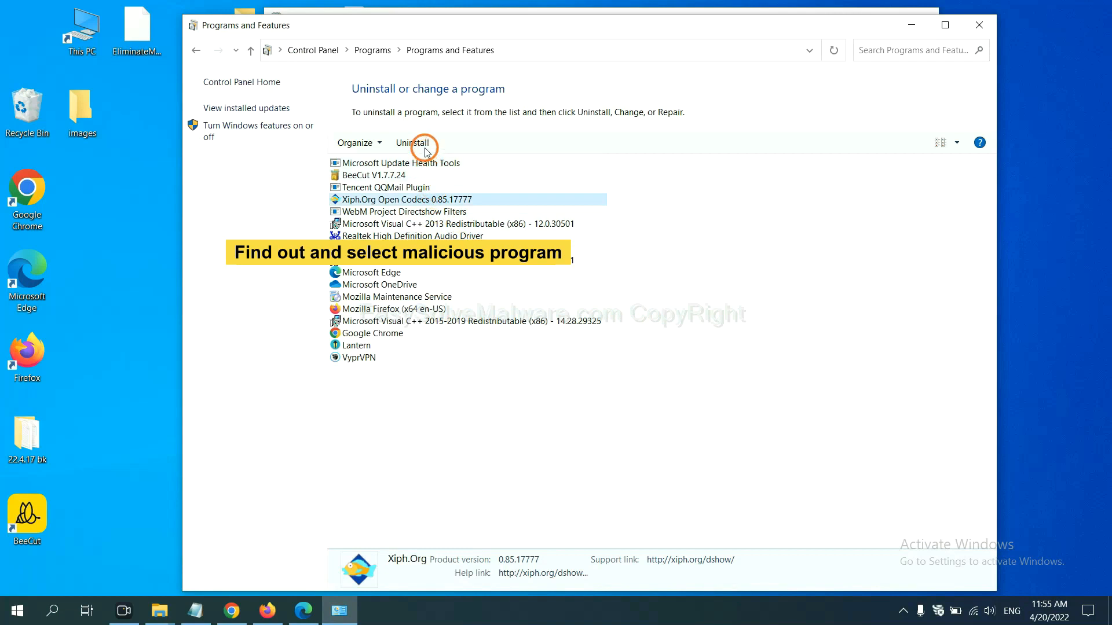
{"action": "mouse_move", "coordinate": [684, 92]}
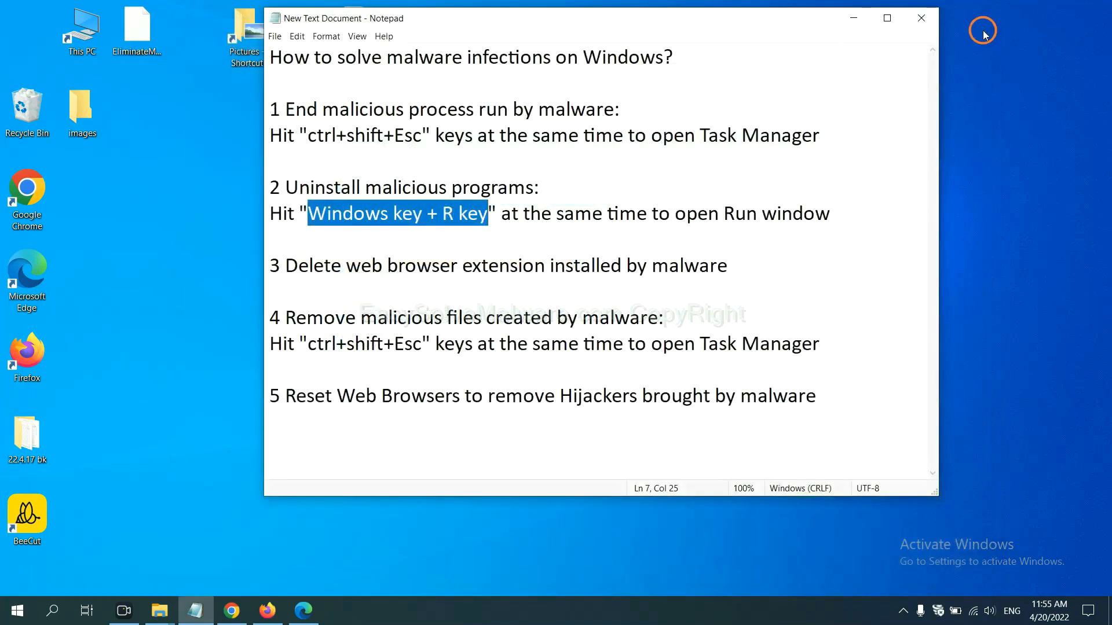
Review Chrome's installed extensions via More tools > Extensions, then move to Firefox
{"action": "type", "text": "suspicious"}
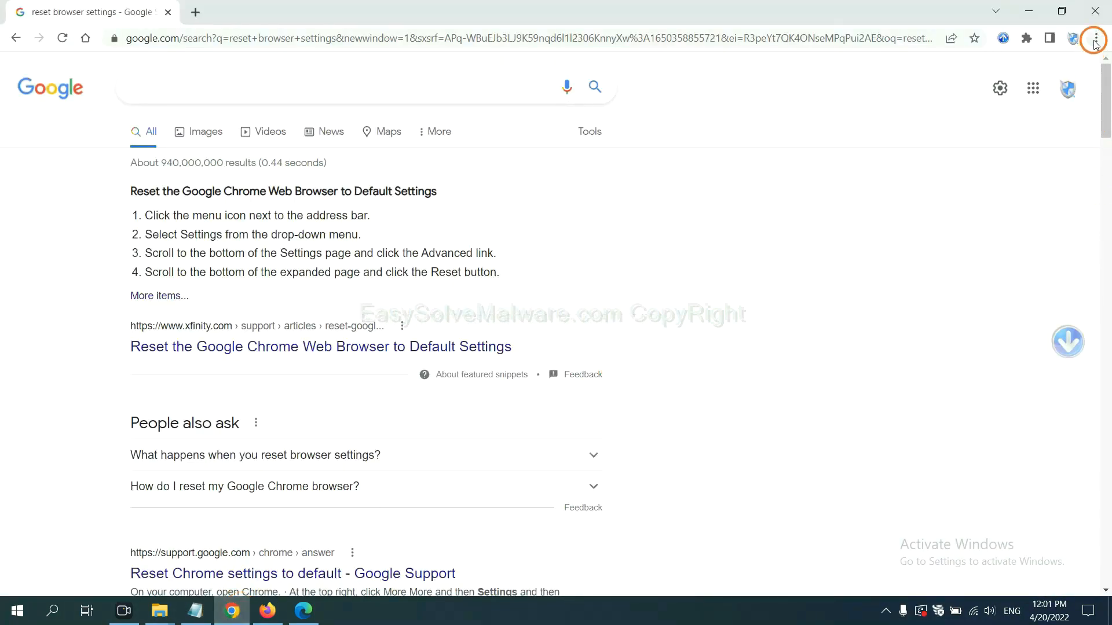
{"action": "left_click", "coordinate": [1094, 39]}
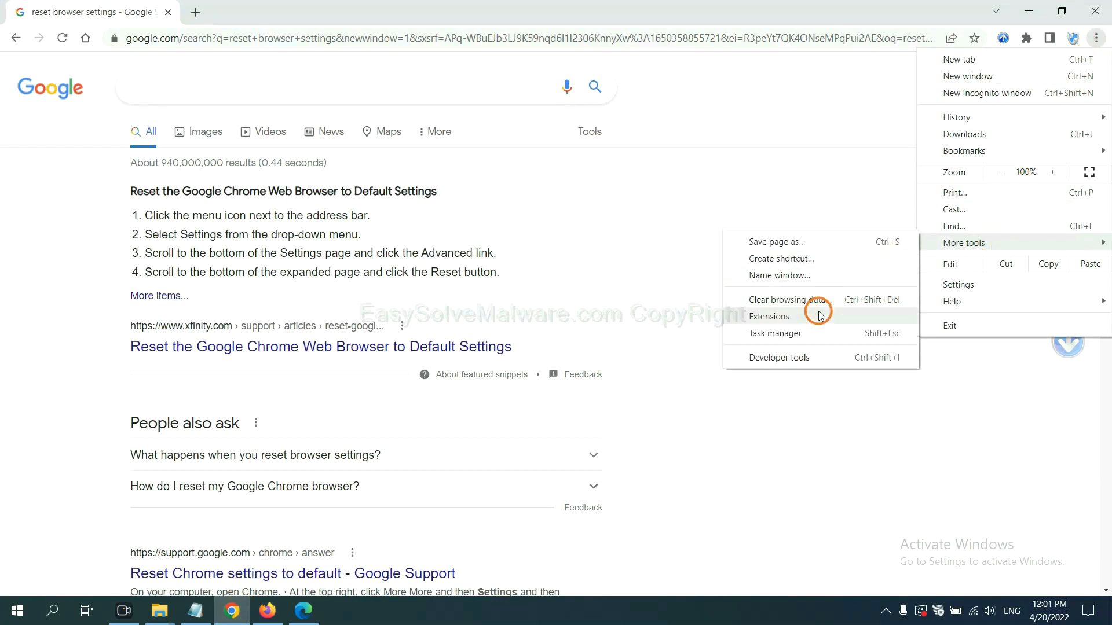
{"action": "left_click", "coordinate": [769, 316]}
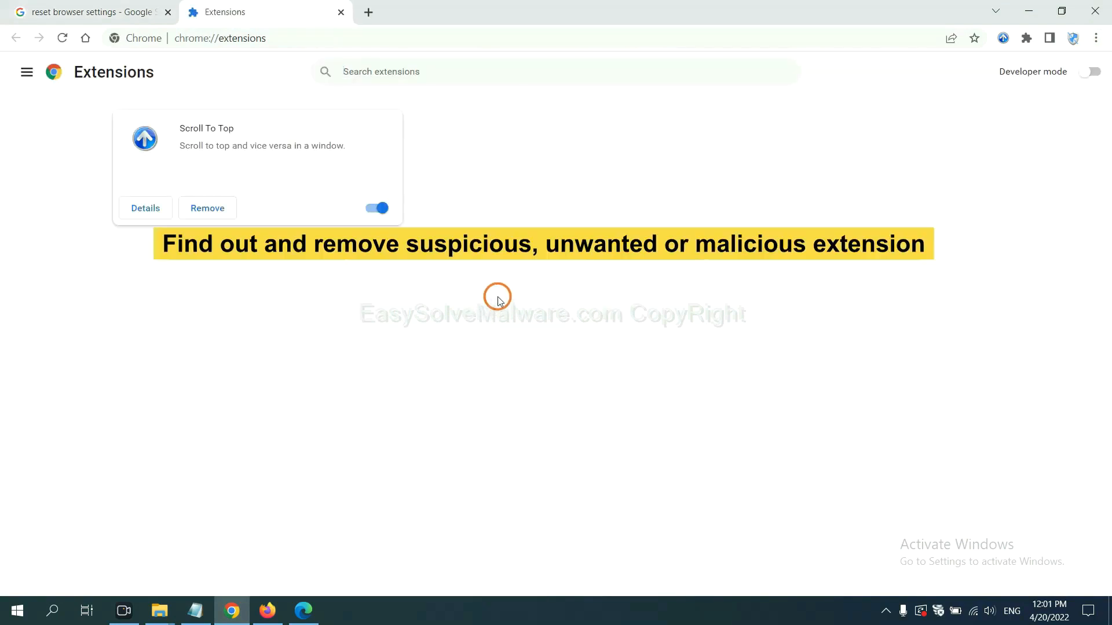
{"action": "mouse_move", "coordinate": [501, 281]}
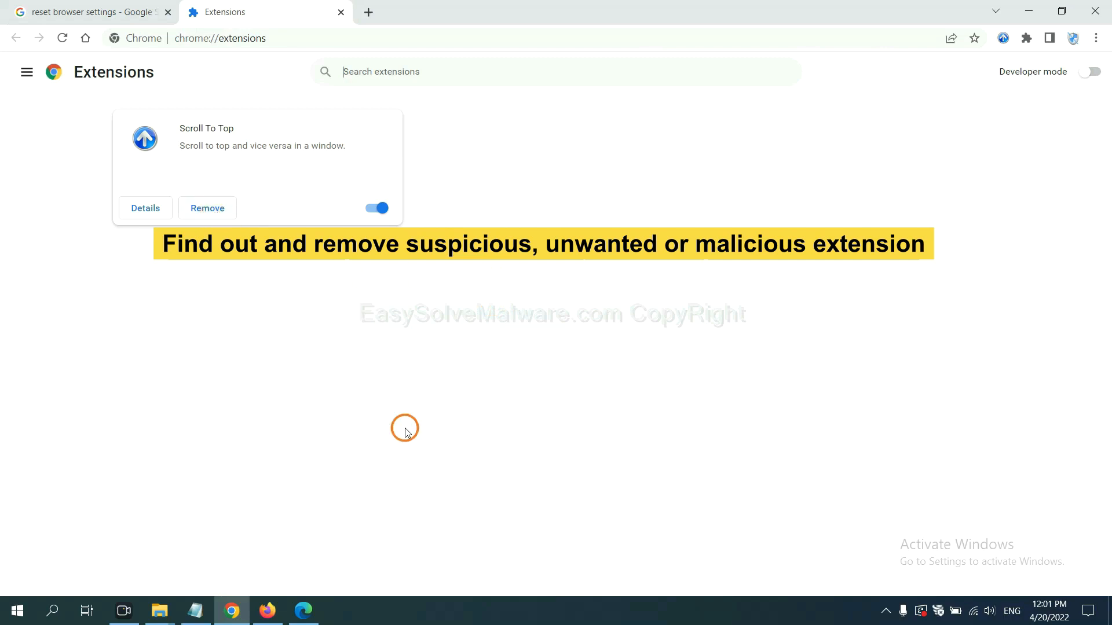
{"action": "left_click", "coordinate": [268, 610]}
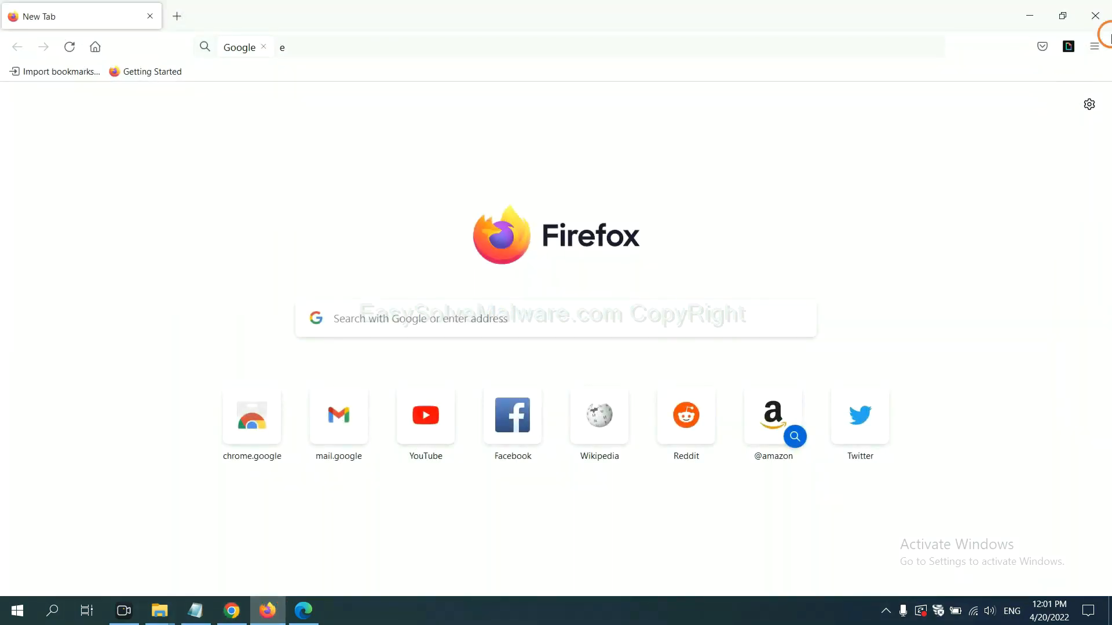
Show the removal options for GIPHY for Firefox in the add-ons manager, then move to Edge
{"action": "left_click", "coordinate": [1094, 46]}
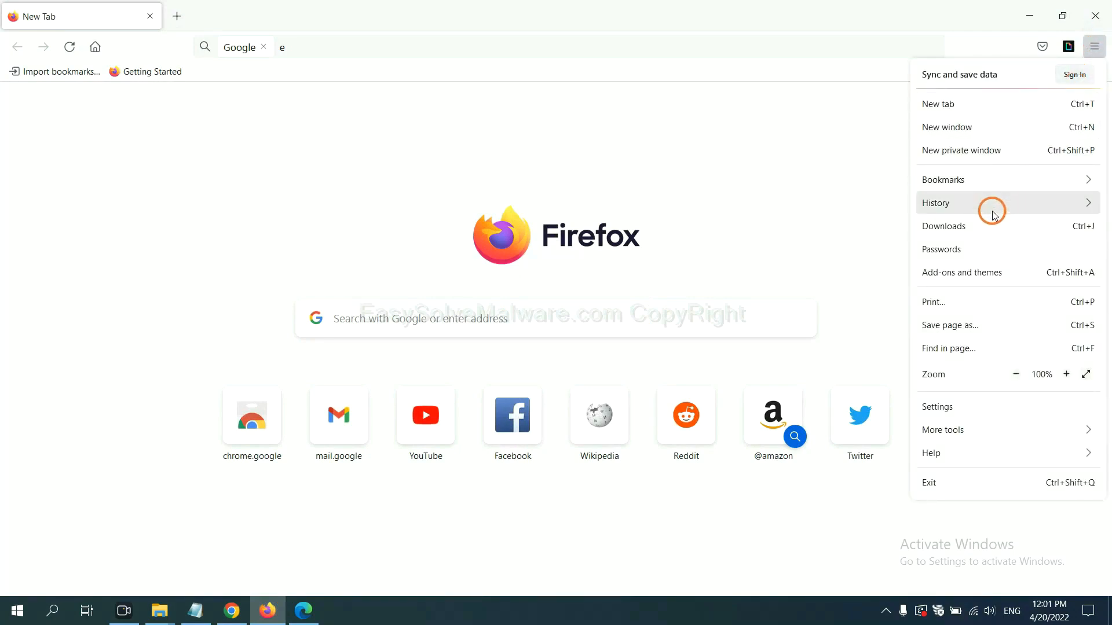
{"action": "mouse_move", "coordinate": [972, 281]}
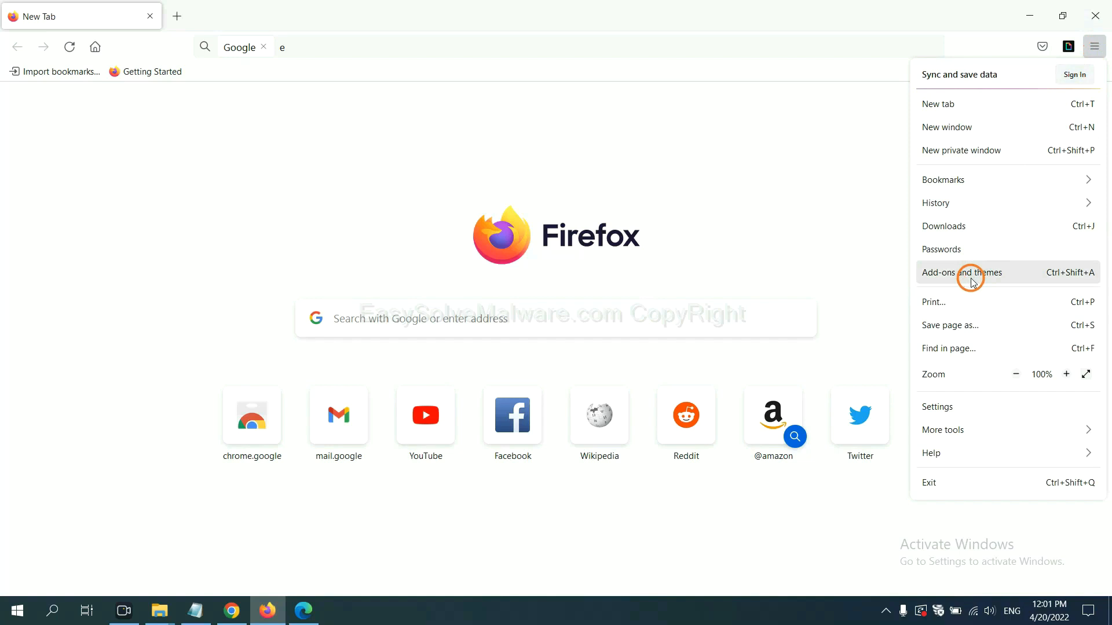
{"action": "left_click", "coordinate": [961, 272]}
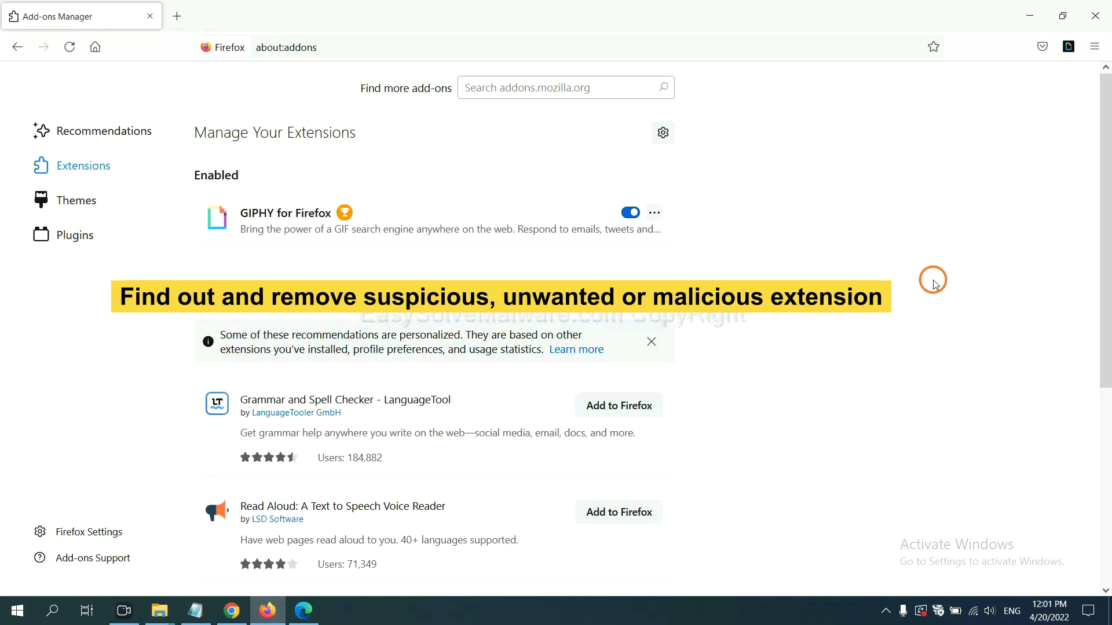
{"action": "mouse_move", "coordinate": [735, 257]}
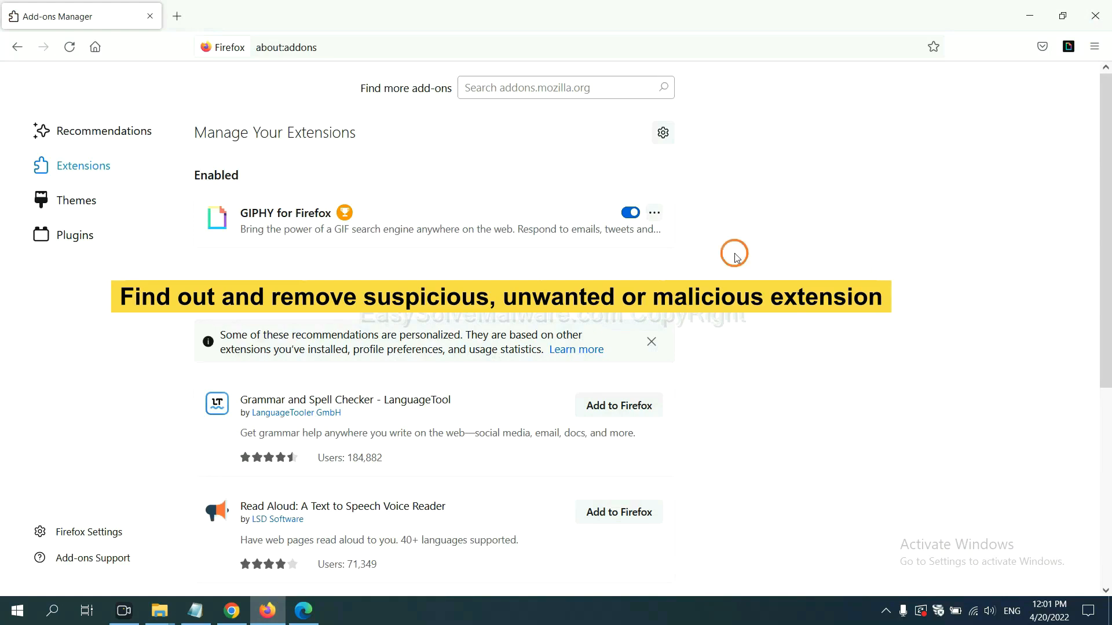
{"action": "left_click", "coordinate": [653, 213]}
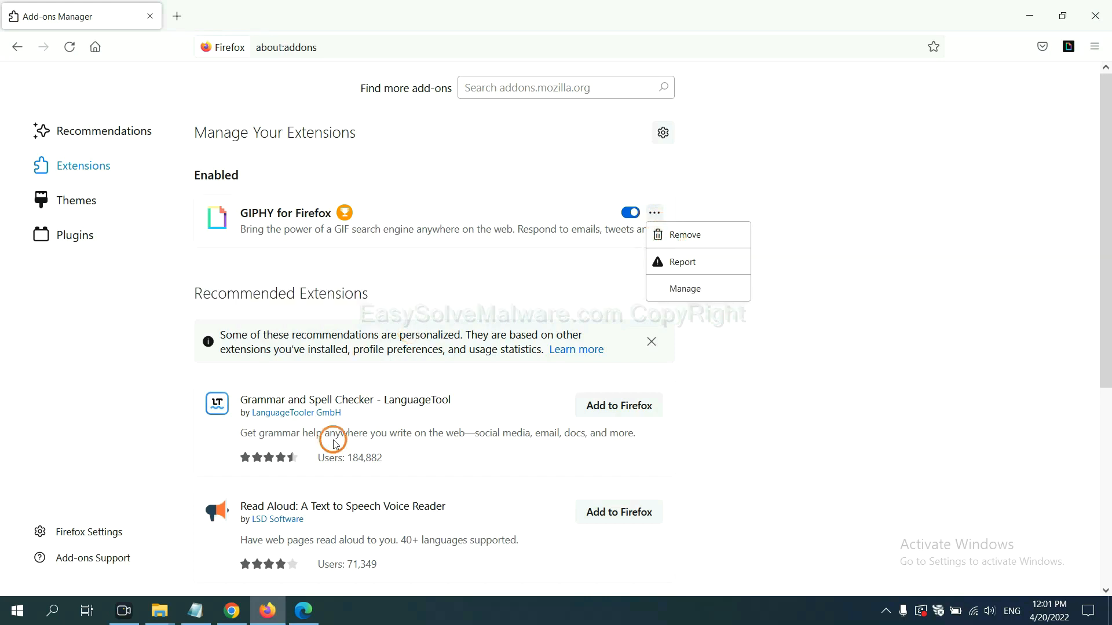
{"action": "left_click", "coordinate": [302, 610]}
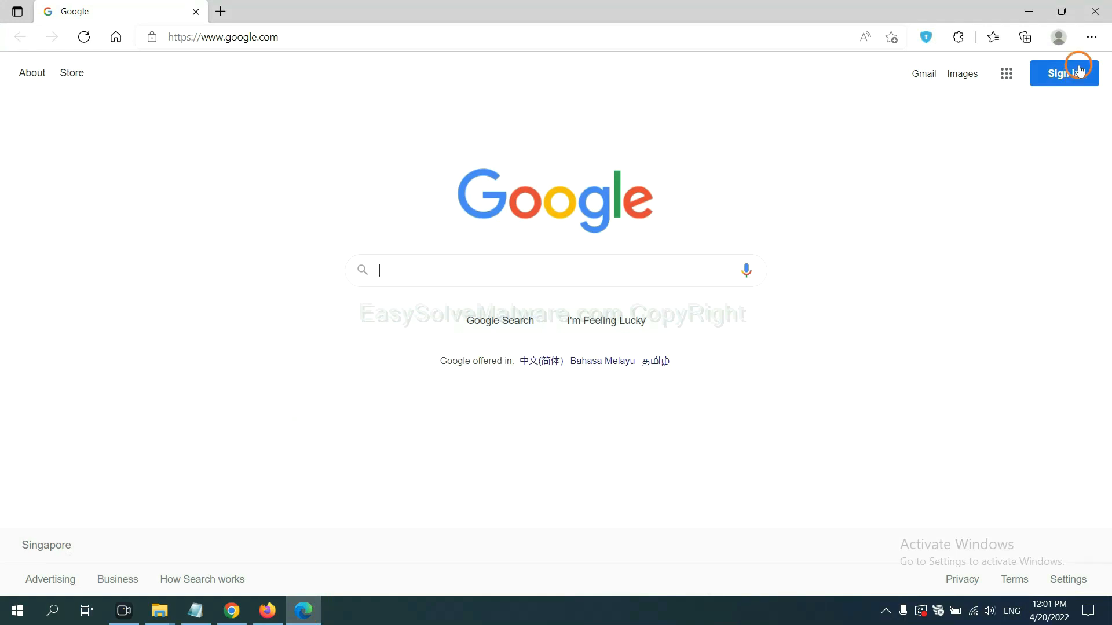
Remove the ArcVpn Free Fast VPN Proxy extension from Edge's extension management page
{"action": "left_click", "coordinate": [1091, 37]}
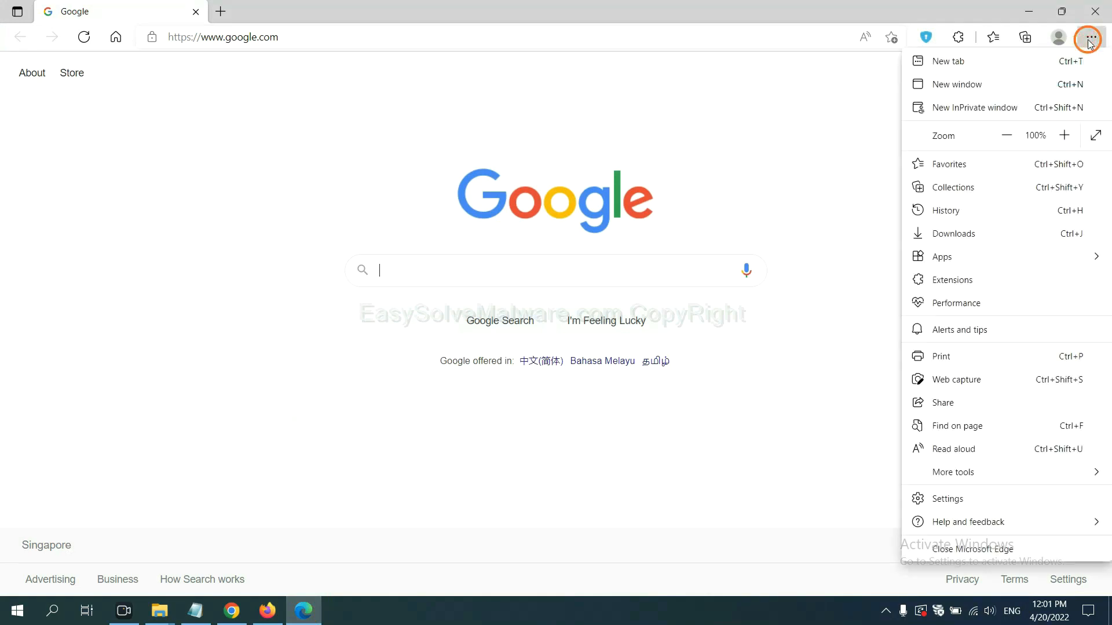
{"action": "mouse_move", "coordinate": [951, 280]}
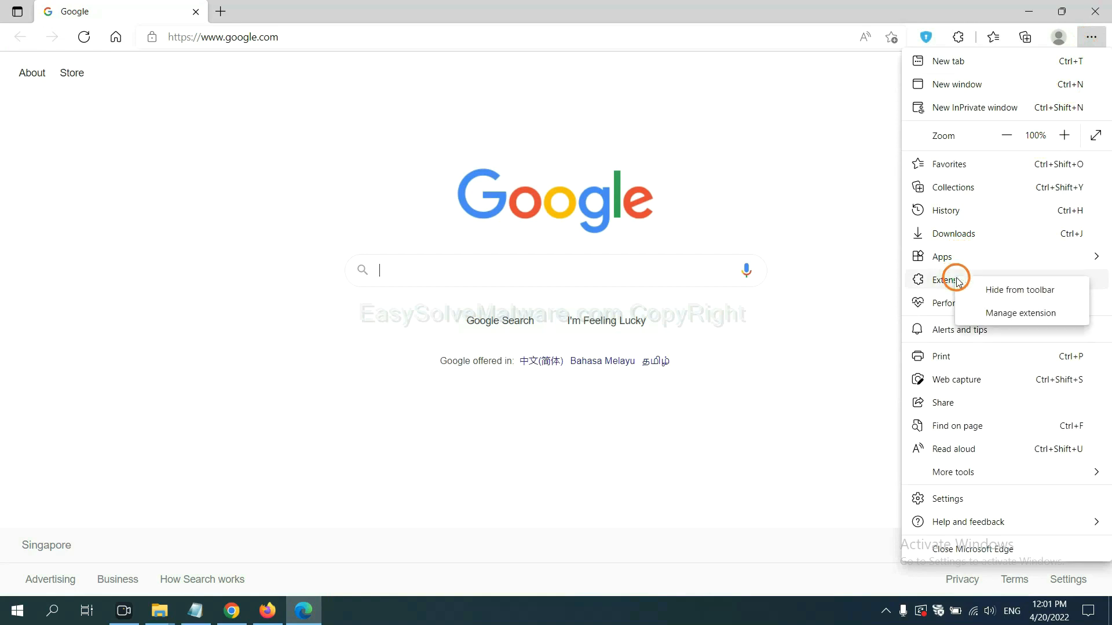
{"action": "mouse_move", "coordinate": [998, 313]}
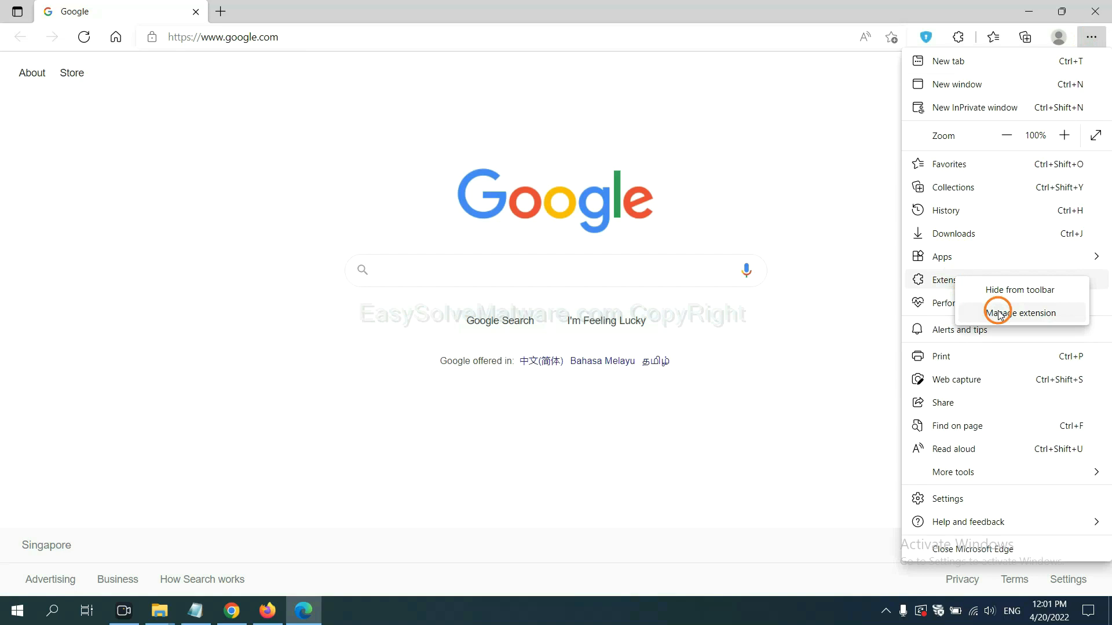
{"action": "left_click", "coordinate": [1019, 313]}
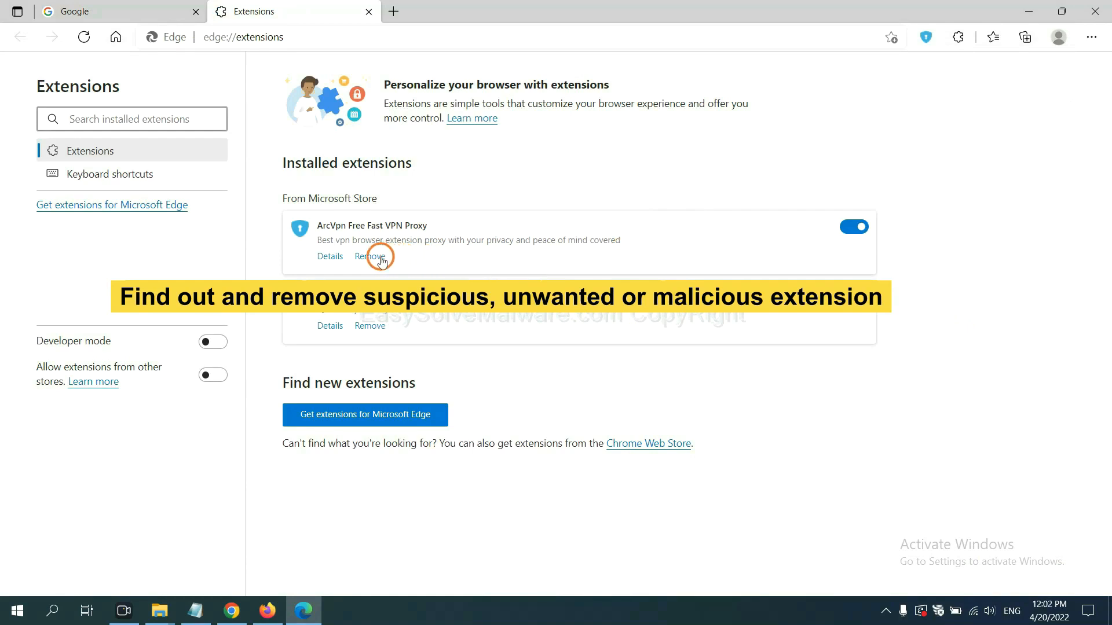
{"action": "left_click", "coordinate": [370, 256]}
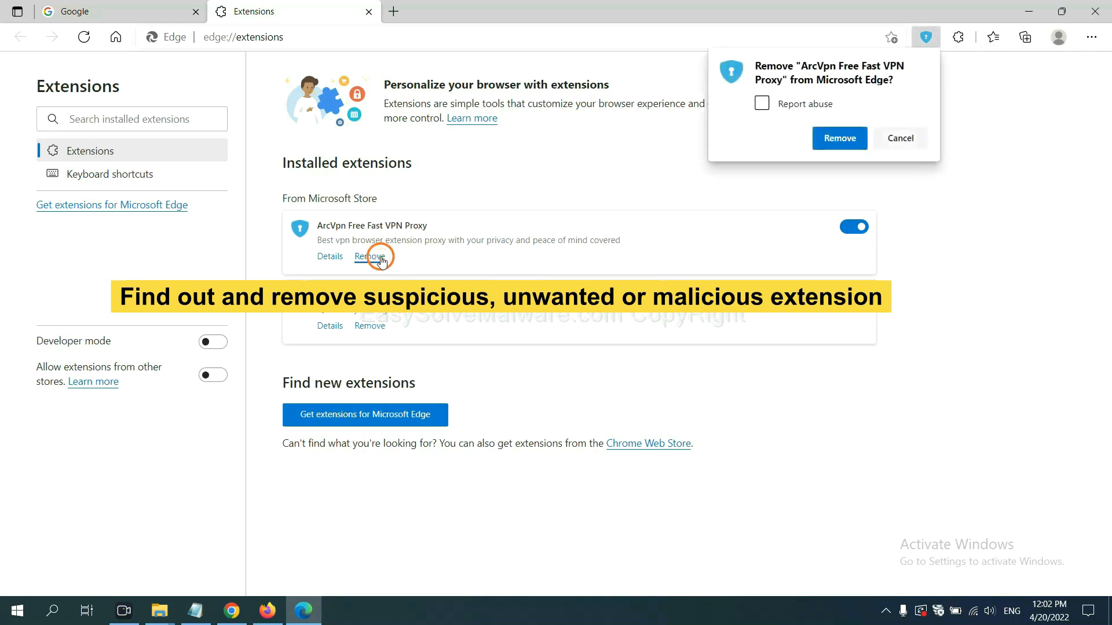
{"action": "left_click", "coordinate": [838, 137]}
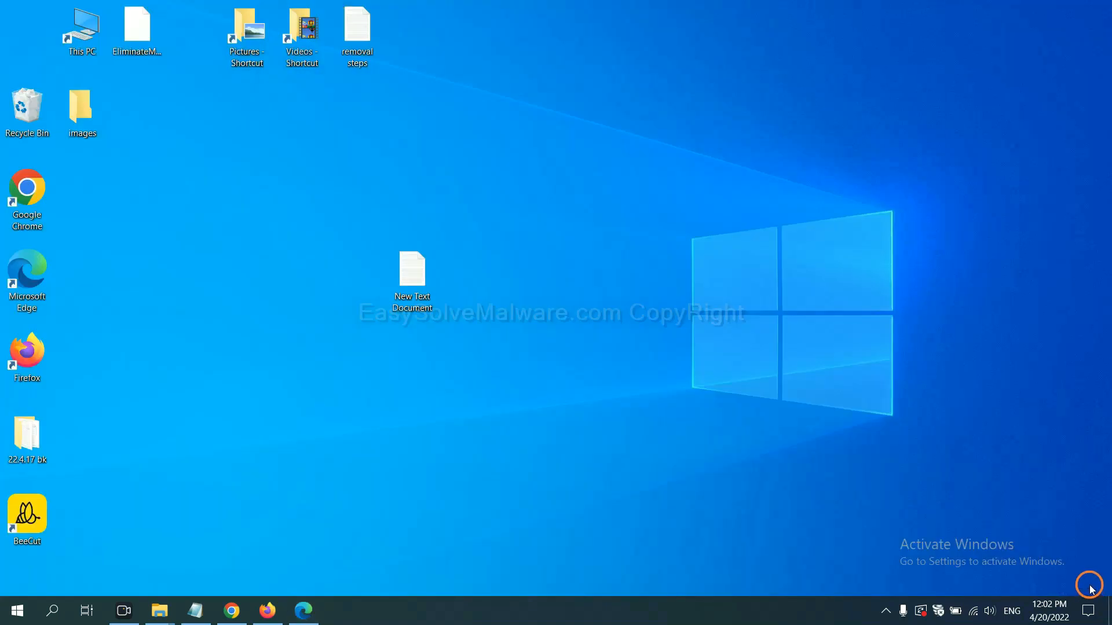
Read the New Text Document removal notes and bring up the Run box for regedit
{"action": "double_click", "coordinate": [411, 276]}
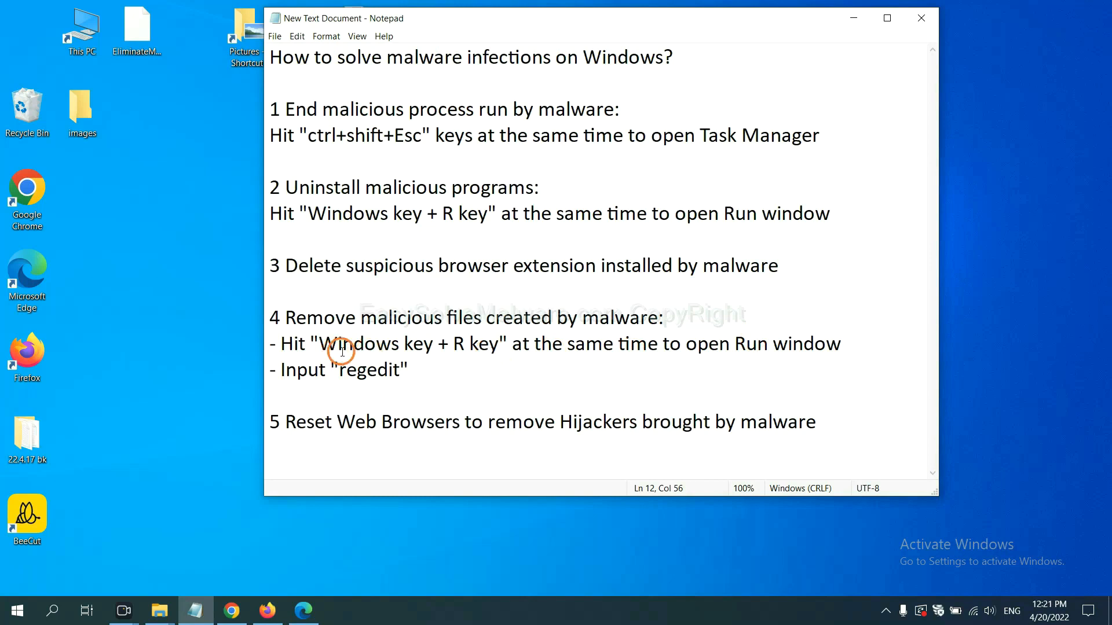
{"action": "mouse_move", "coordinate": [481, 317]}
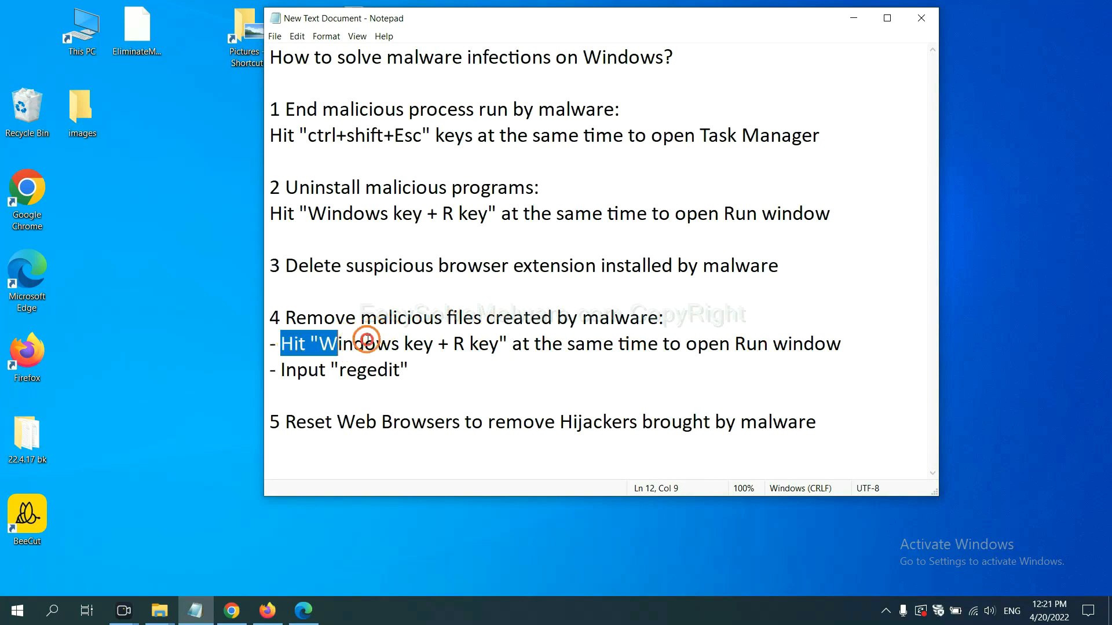
{"action": "left_click", "coordinate": [645, 344]}
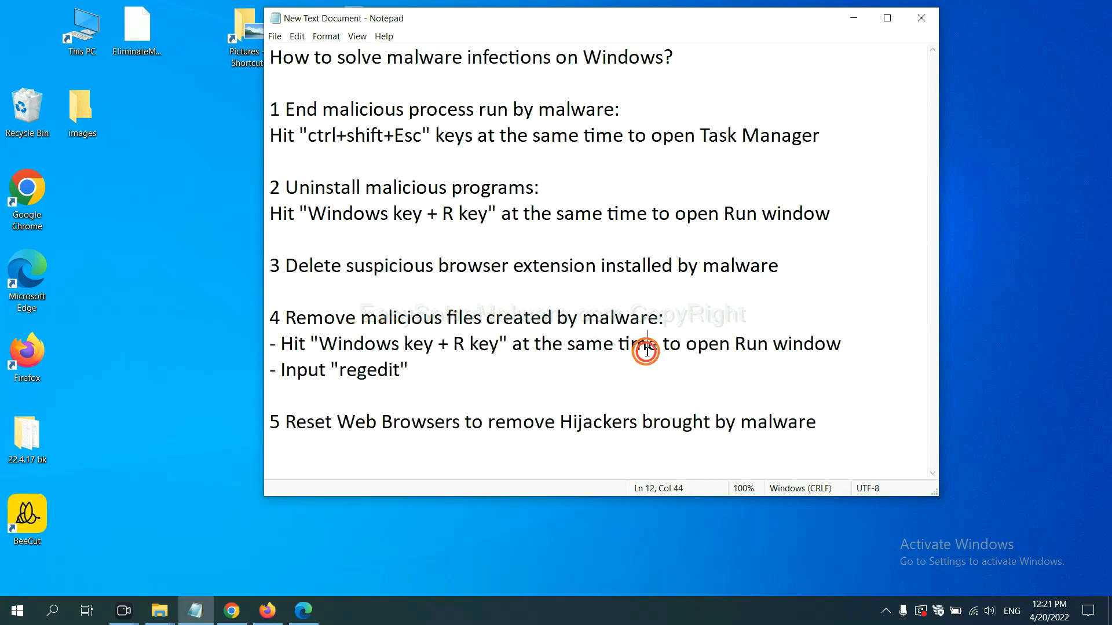
{"action": "key", "text": "win+r"}
{"action": "type", "text": "regedit"}
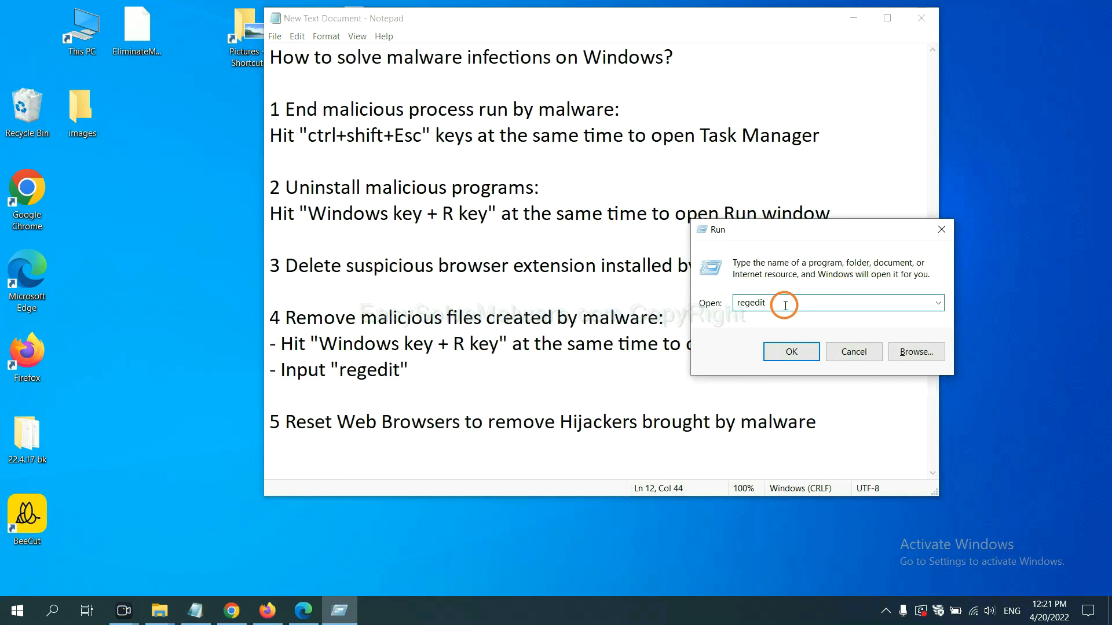
Launch Registry Editor and search the registry for 'beecut'
{"action": "left_click", "coordinate": [790, 352]}
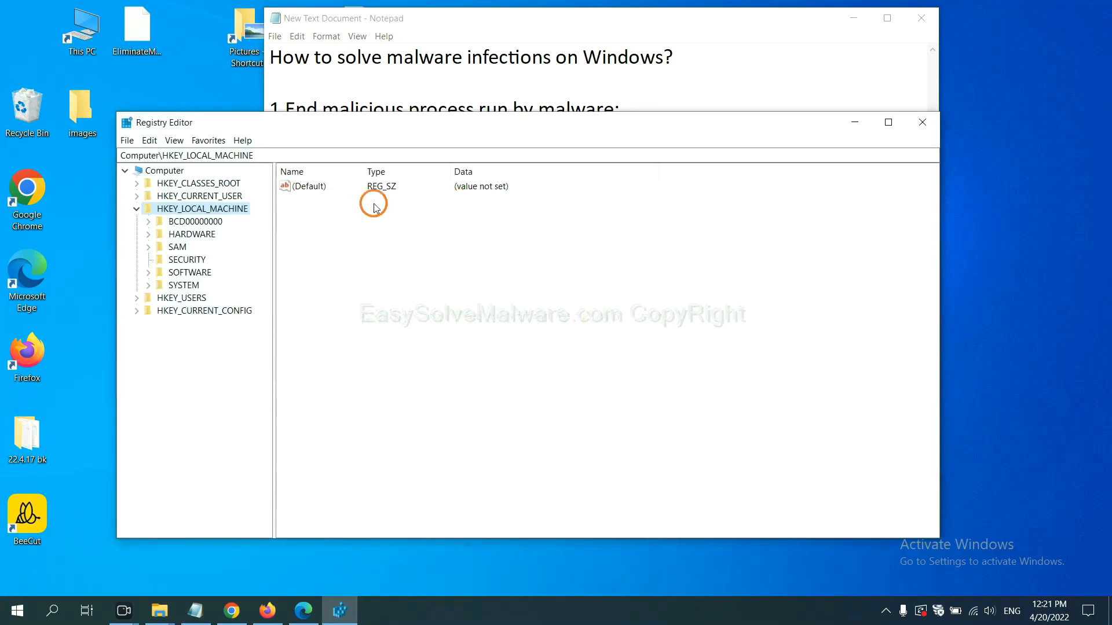
{"action": "mouse_move", "coordinate": [149, 140]}
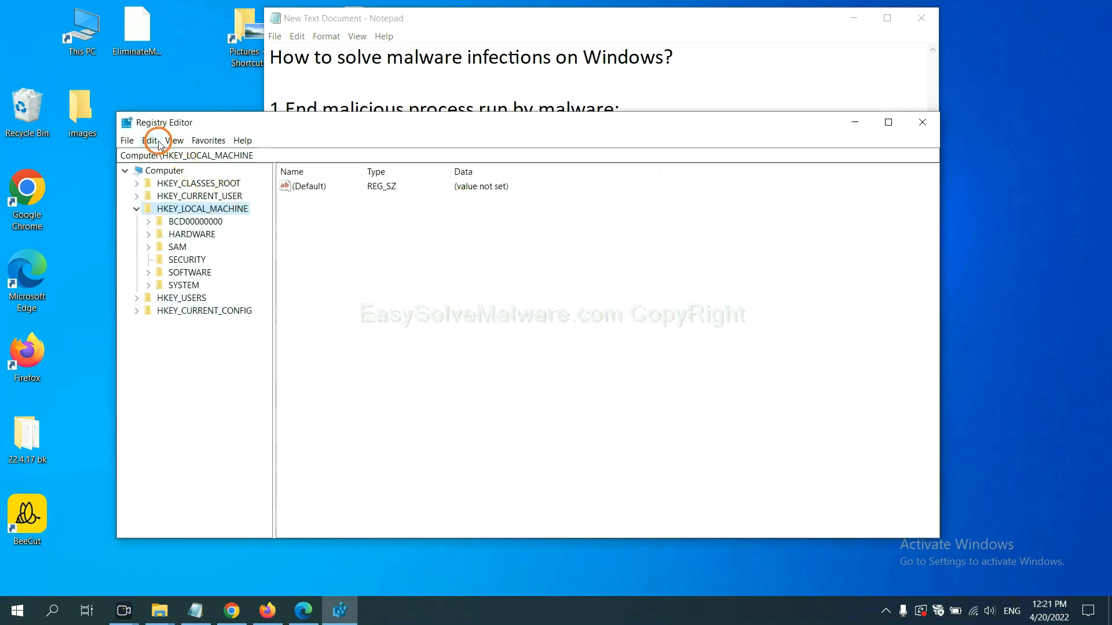
{"action": "left_click", "coordinate": [150, 140]}
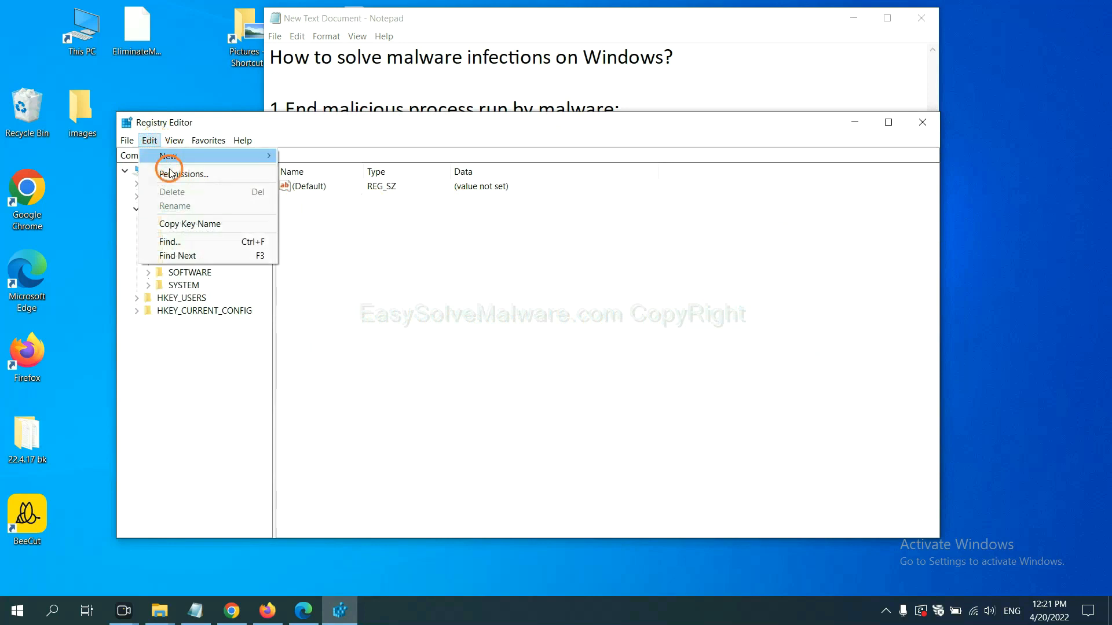
{"action": "mouse_move", "coordinate": [169, 242]}
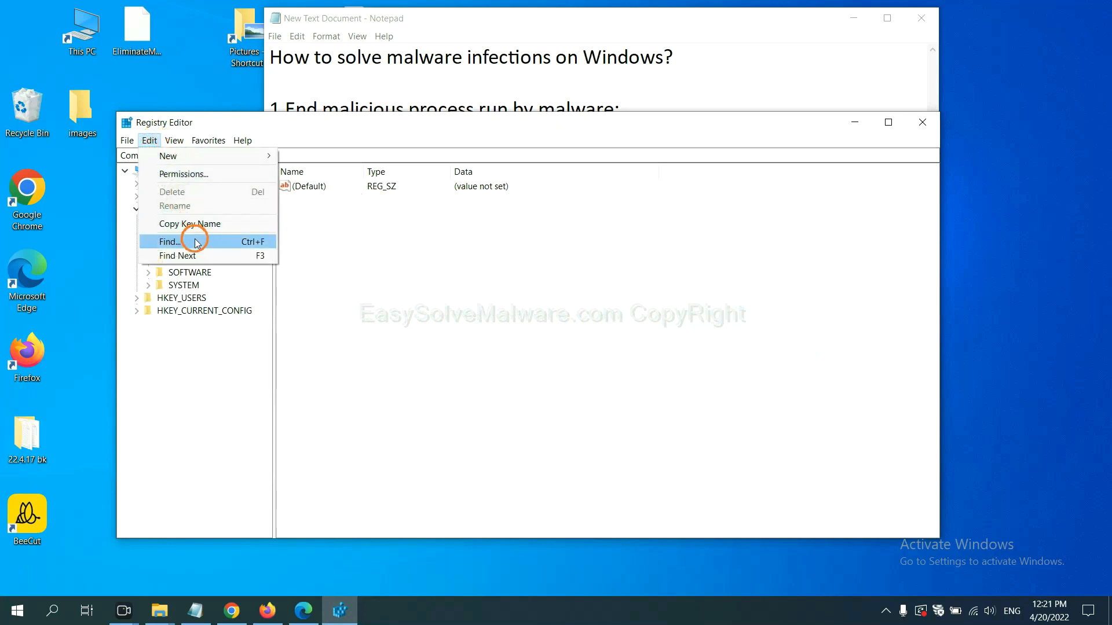
{"action": "left_click", "coordinate": [169, 242]}
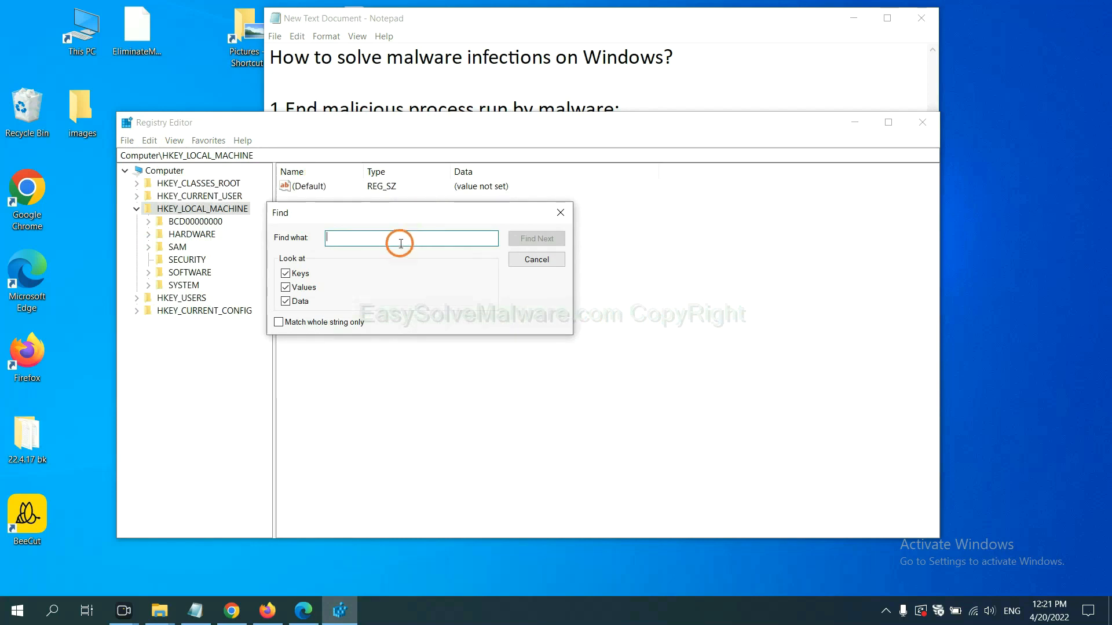
{"action": "mouse_move", "coordinate": [401, 239]}
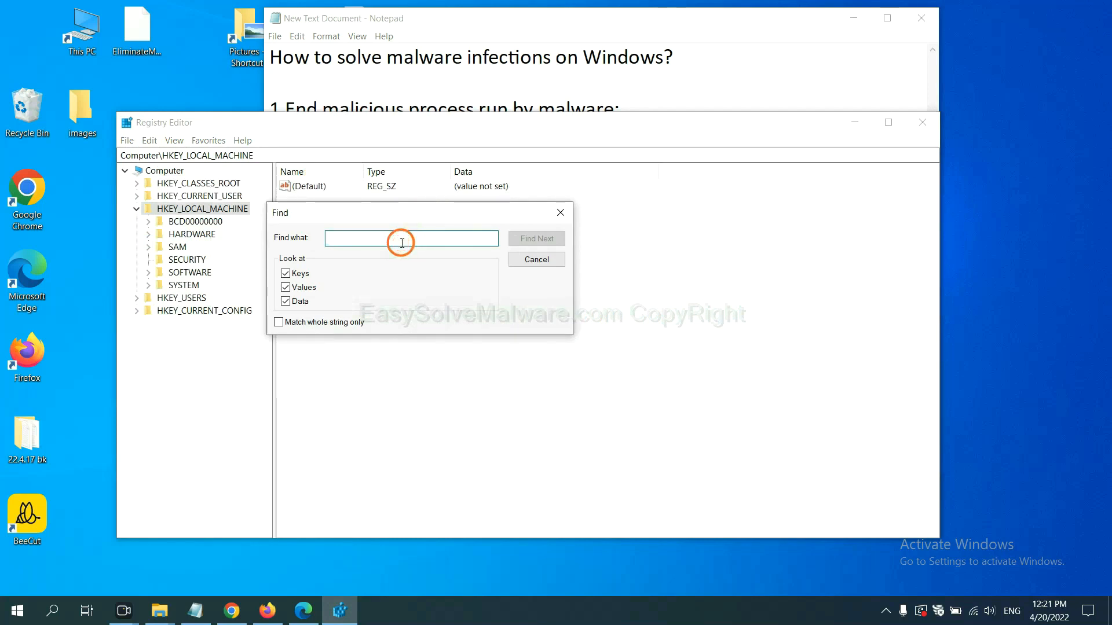
{"action": "type", "text": "Input the name of malware"}
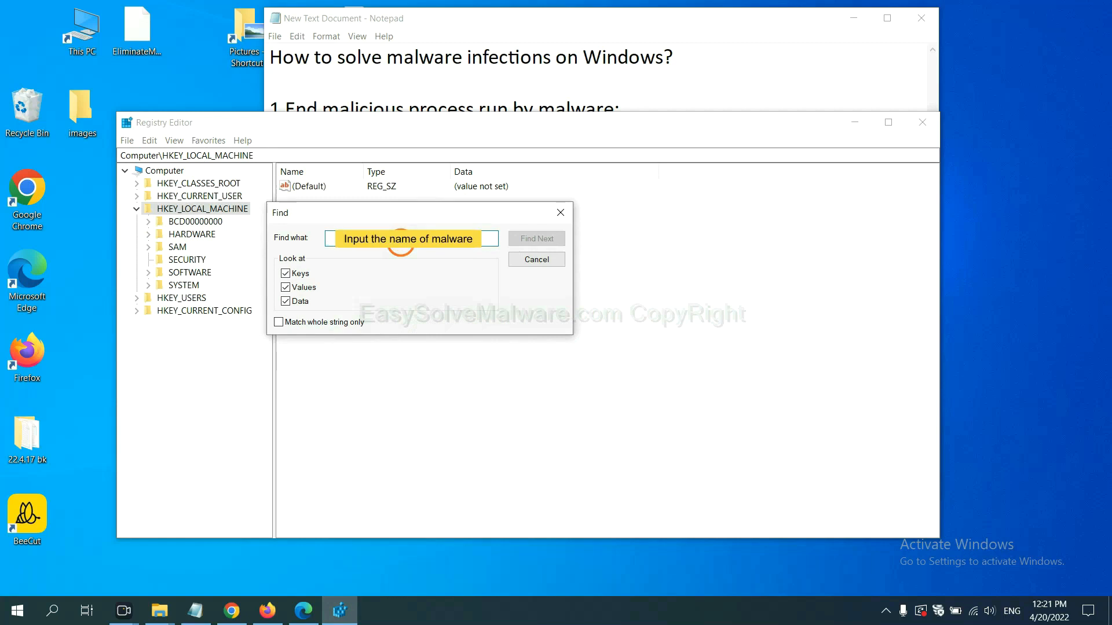
{"action": "type", "text": "be"}
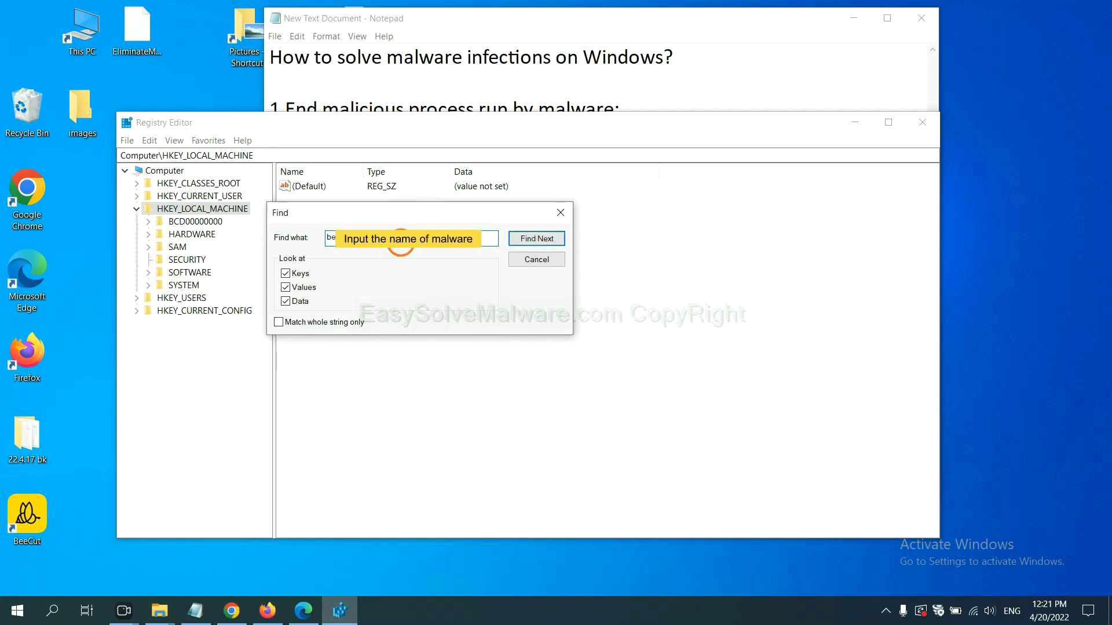
{"action": "type", "text": "beecut"}
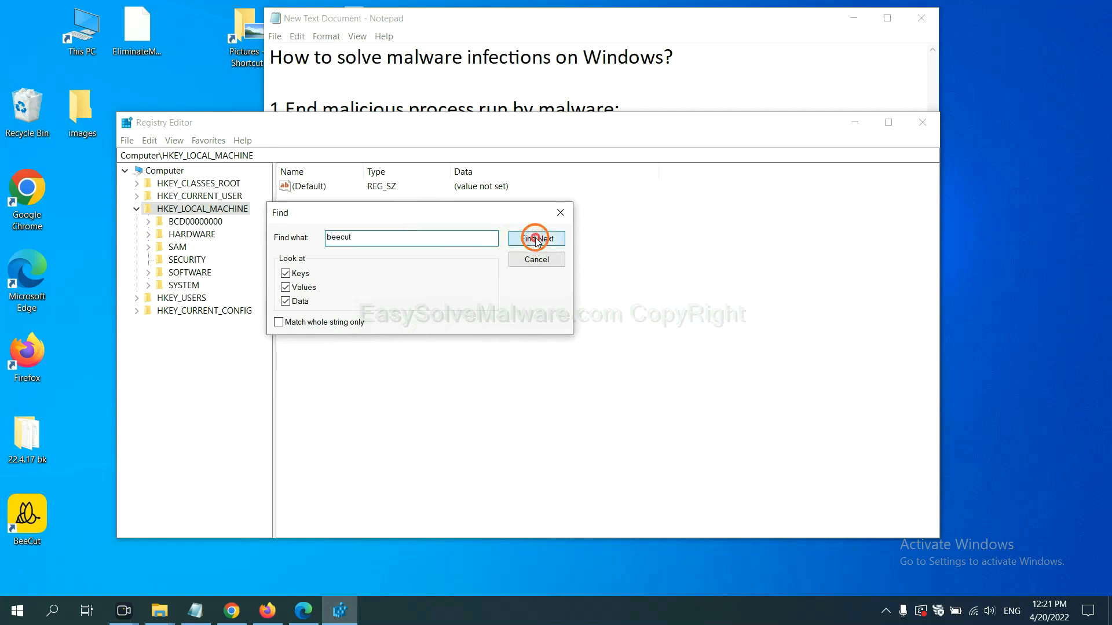
{"action": "left_click", "coordinate": [536, 237]}
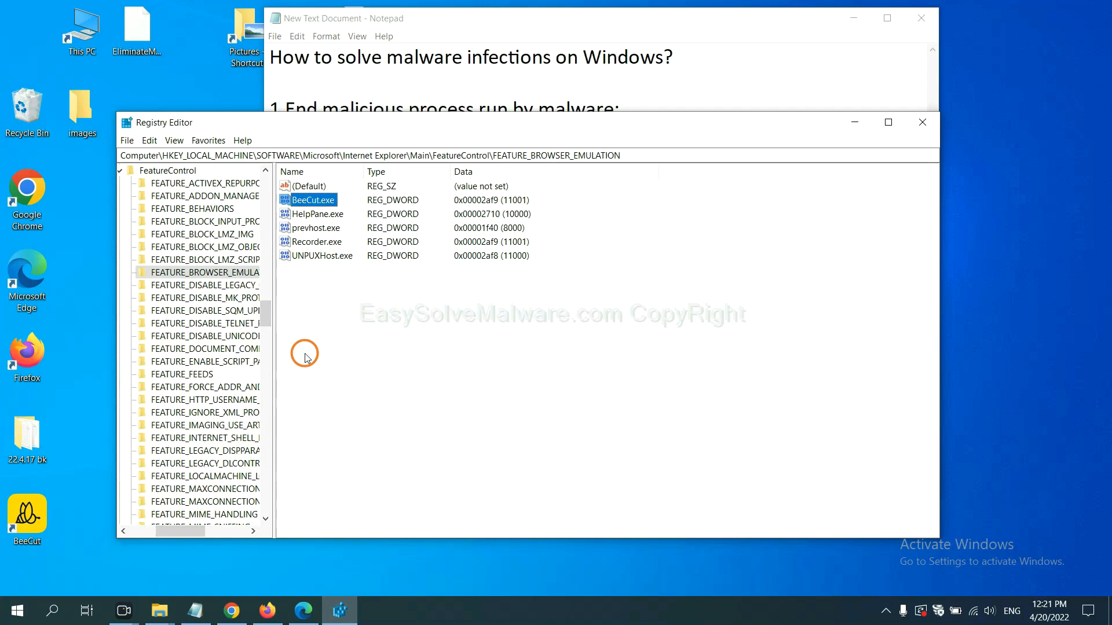
{"action": "right_click", "coordinate": [217, 272]}
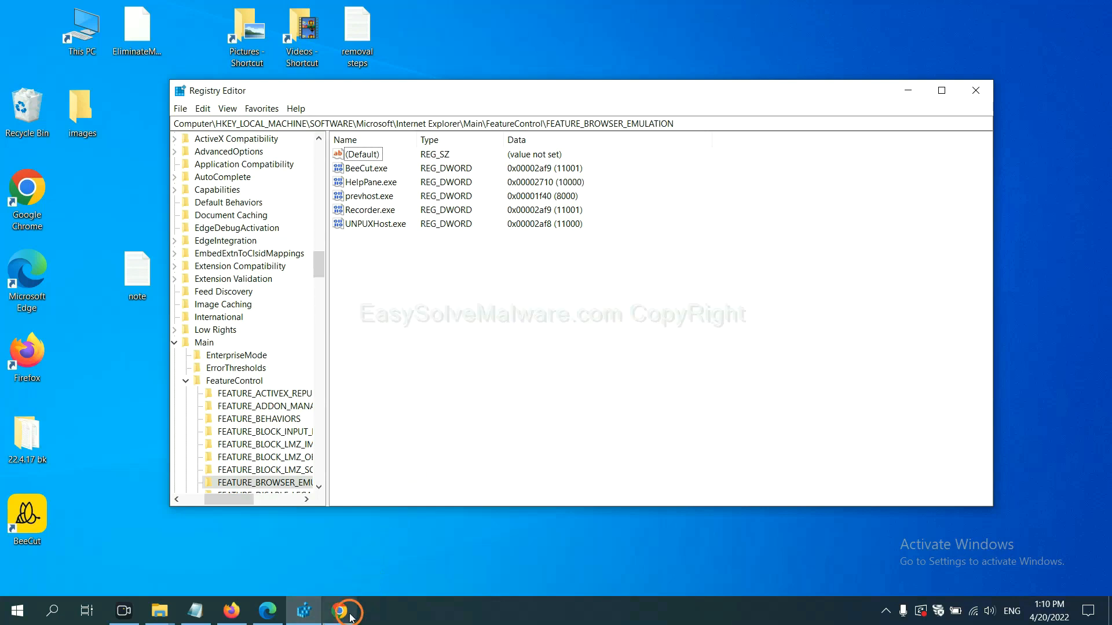
Bring Chrome forward and scroll the EasySolveMalware guide down to its Quick Menu
{"action": "left_click", "coordinate": [345, 610]}
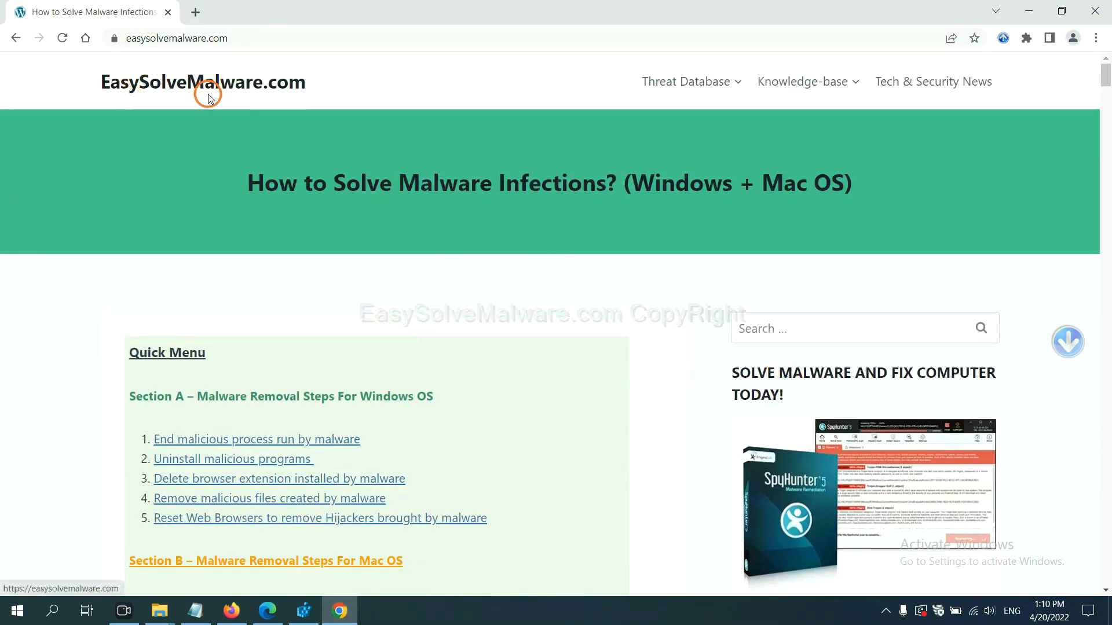
{"action": "scroll", "scroll_direction": "down", "scroll_amount": 3}
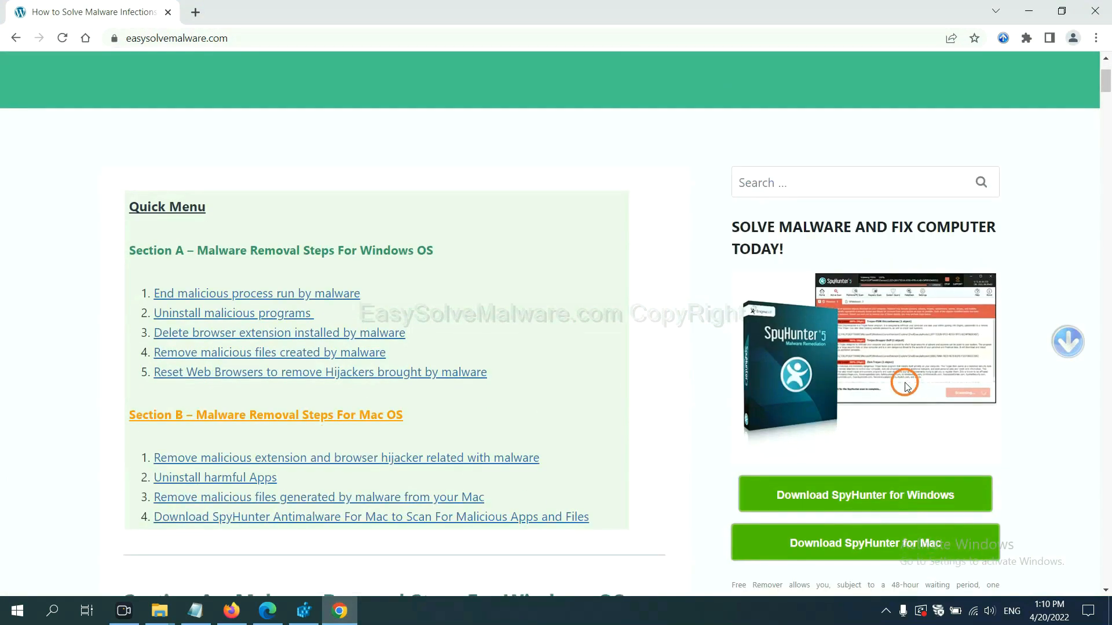
{"action": "scroll", "scroll_direction": "down", "scroll_amount": 3}
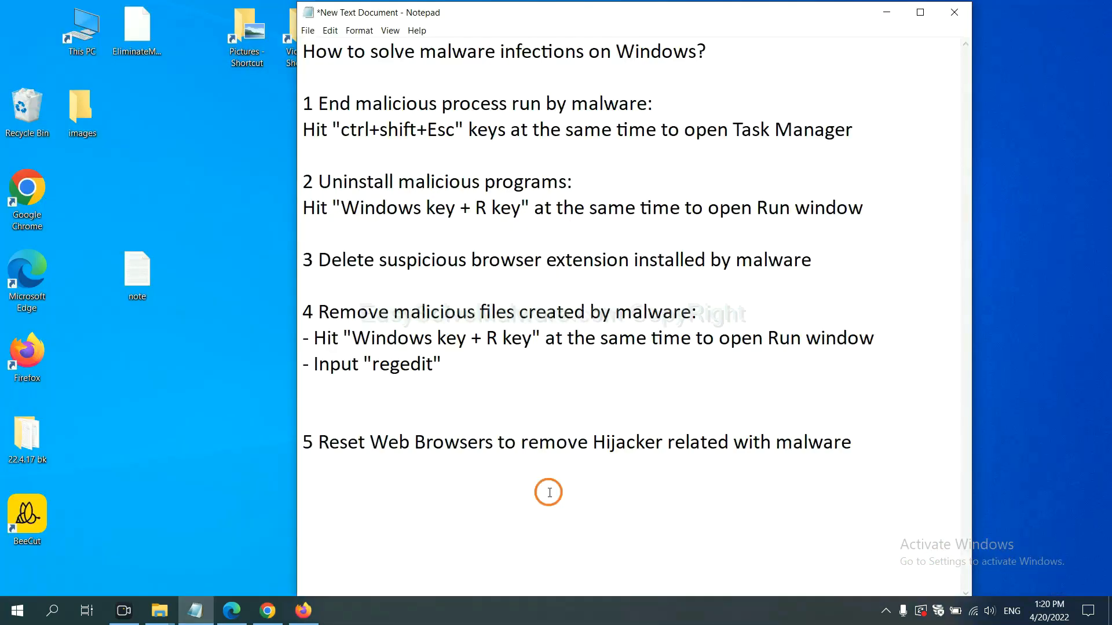
Search Chrome settings for 'reset', choose restoring original defaults, then move to Firefox
{"action": "left_click", "coordinate": [558, 441]}
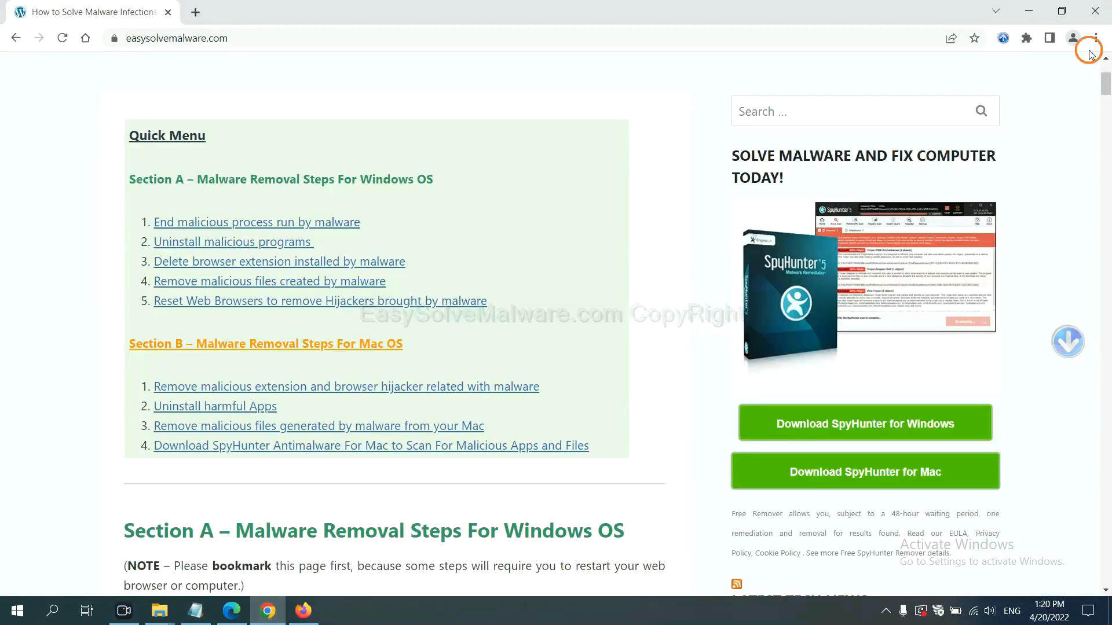
{"action": "left_click", "coordinate": [1098, 37]}
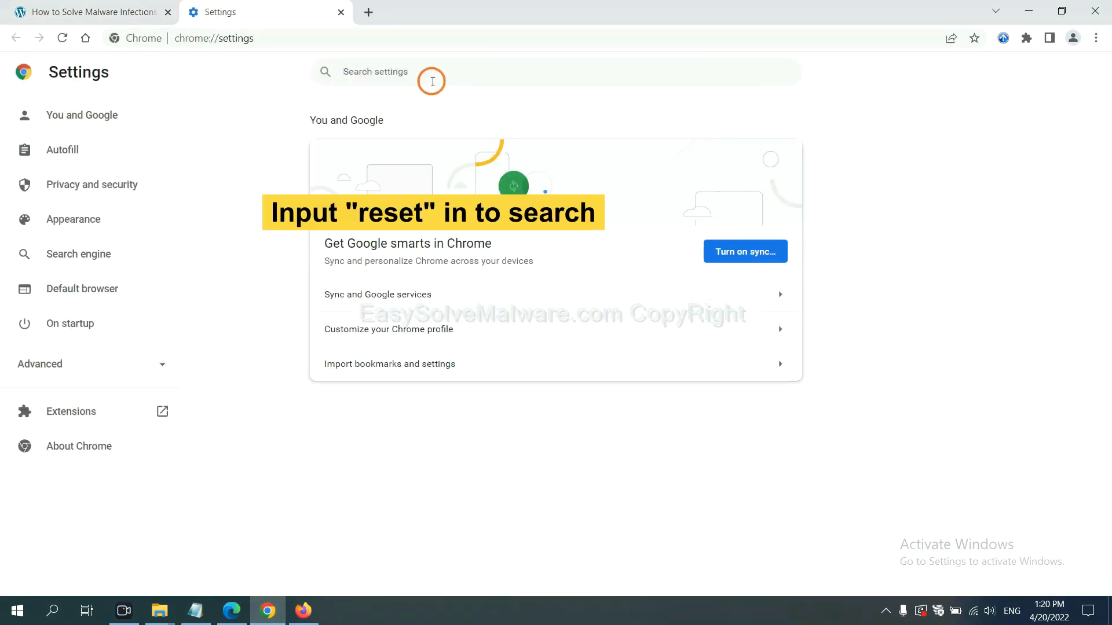
{"action": "type", "text": "reset"}
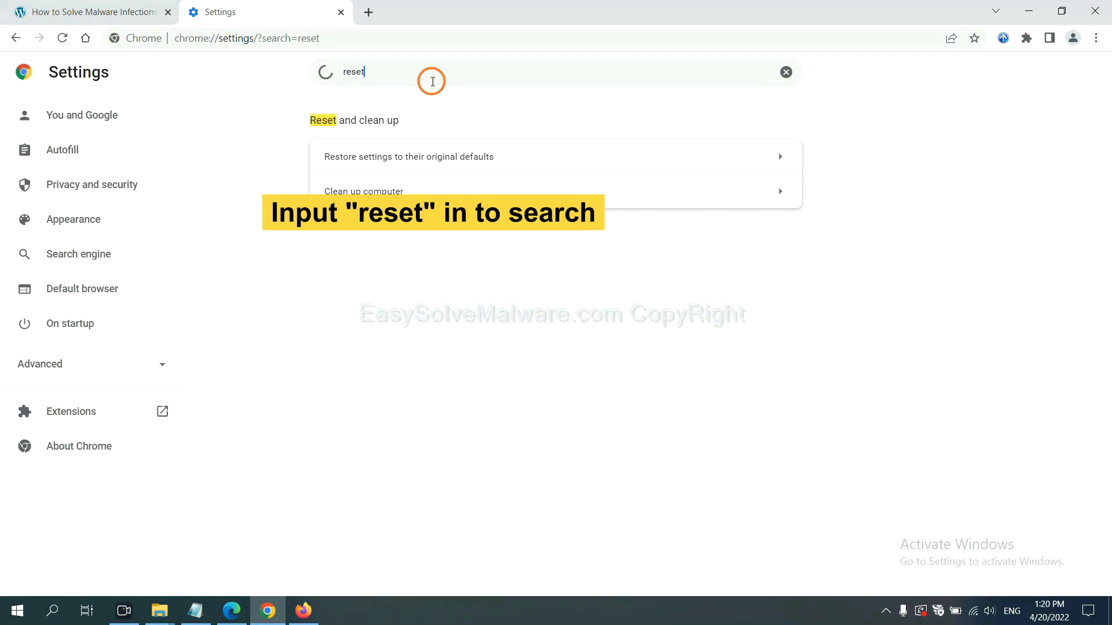
{"action": "left_click", "coordinate": [408, 157]}
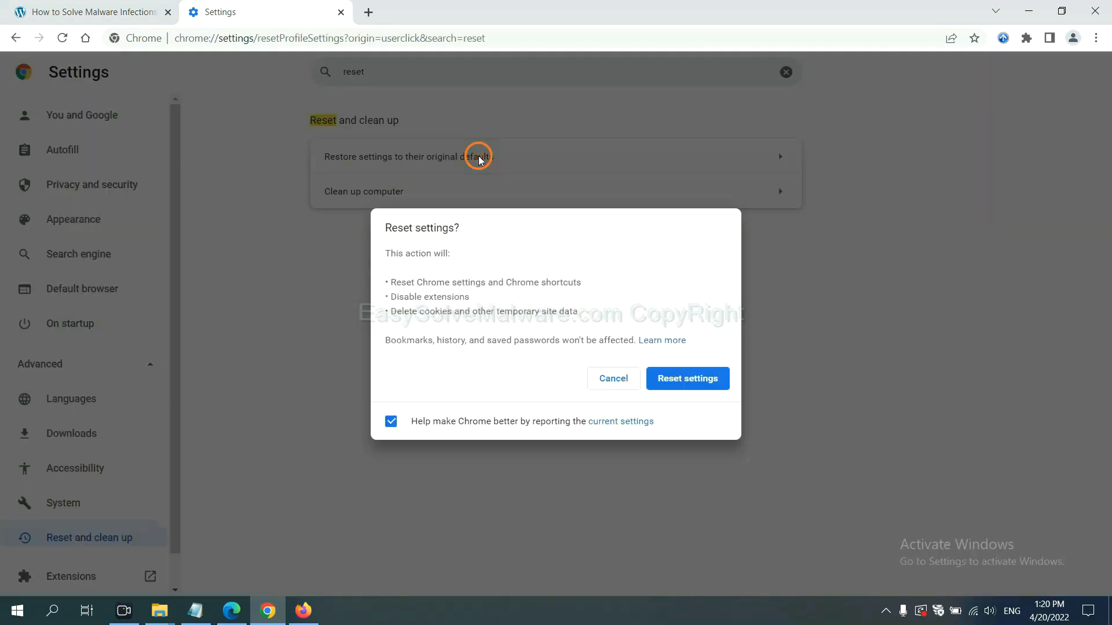
{"action": "mouse_move", "coordinate": [687, 377]}
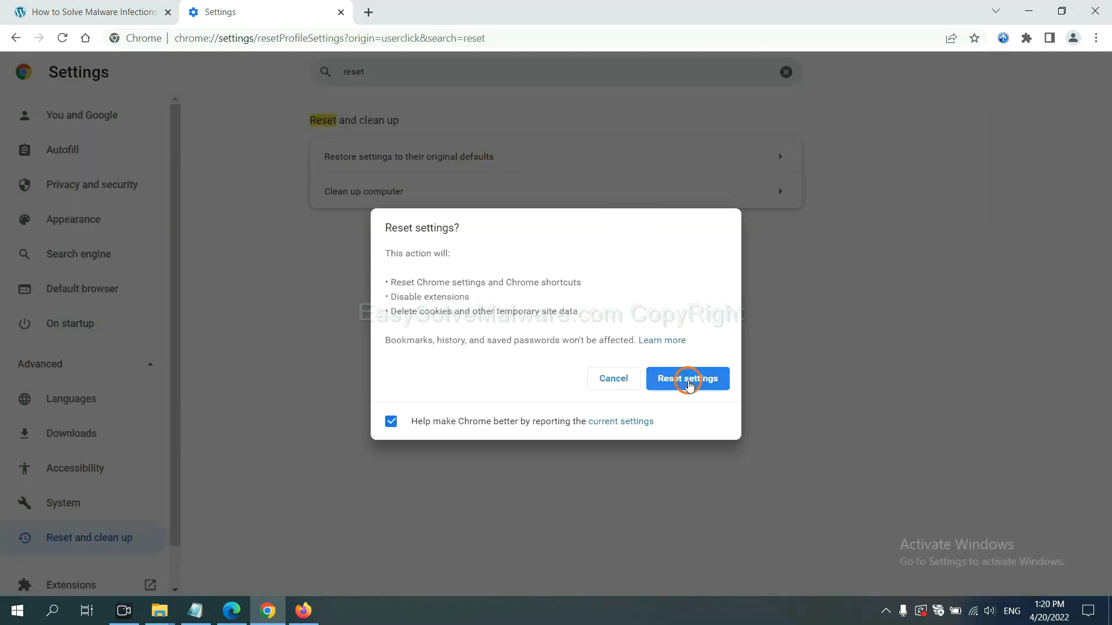
{"action": "mouse_move", "coordinate": [292, 568]}
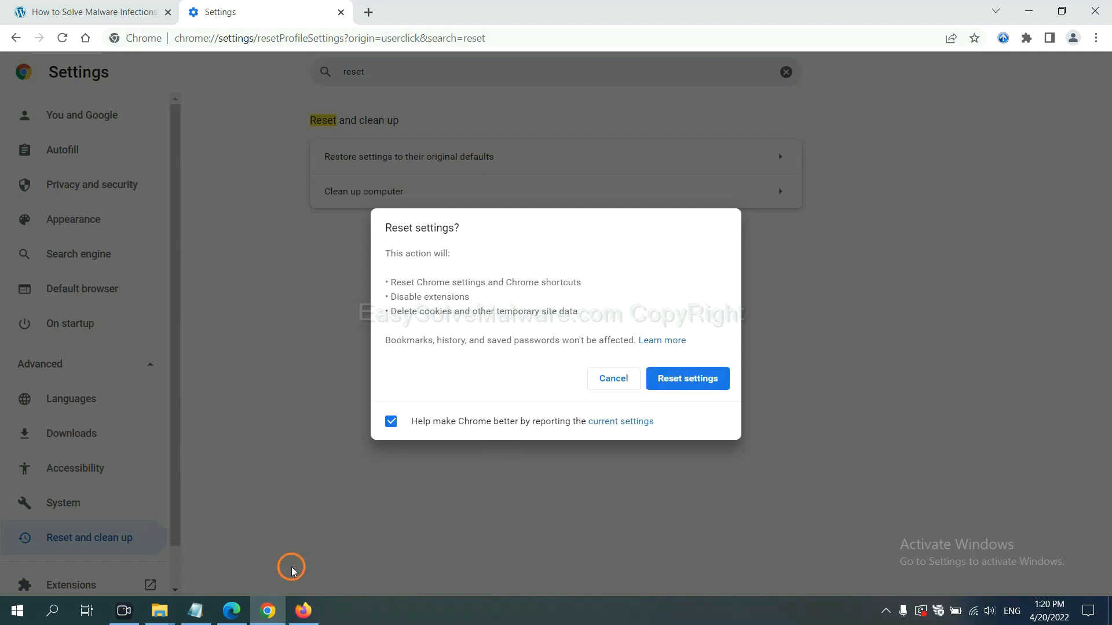
{"action": "left_click", "coordinate": [304, 611]}
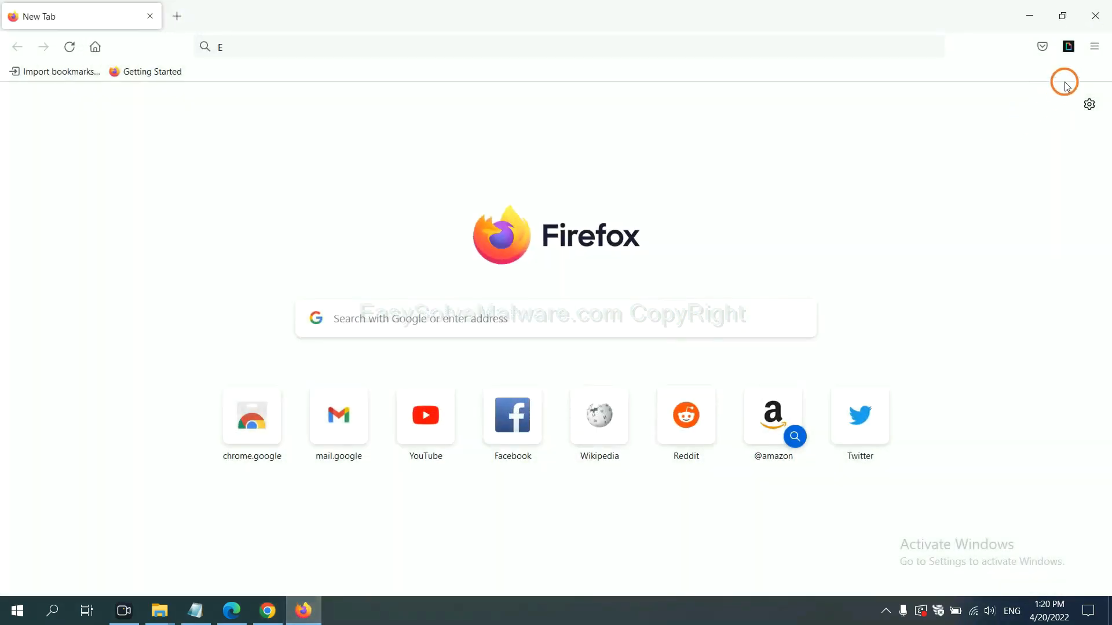
Reach Troubleshooting Information via the menu's Help and start Refresh Firefox to defaults
{"action": "left_click", "coordinate": [1094, 47]}
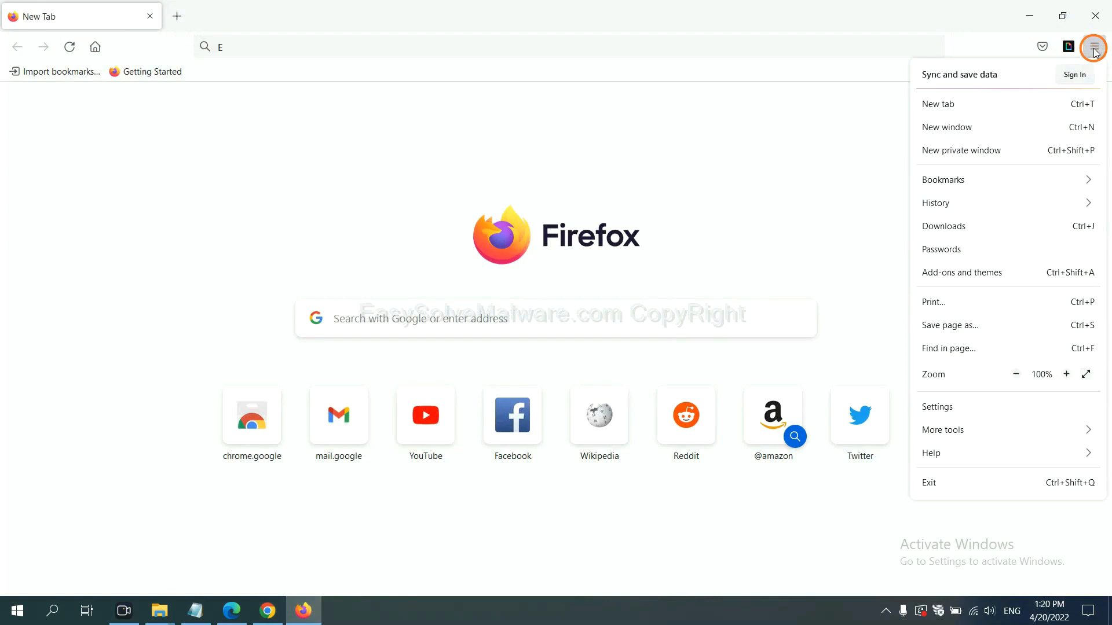
{"action": "mouse_move", "coordinate": [953, 438]}
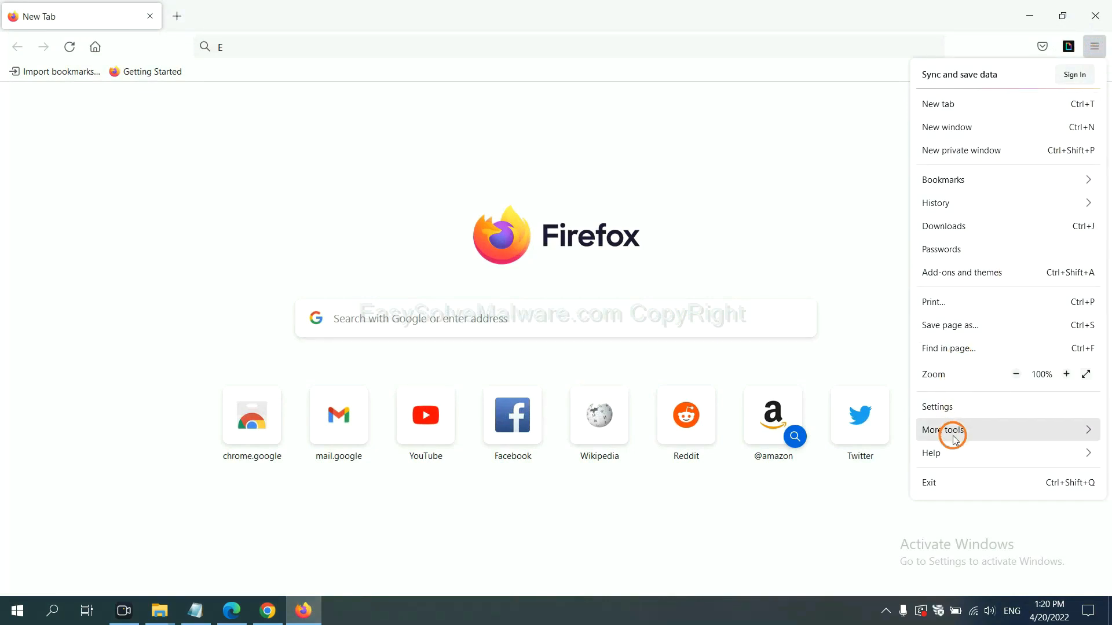
{"action": "left_click", "coordinate": [931, 452]}
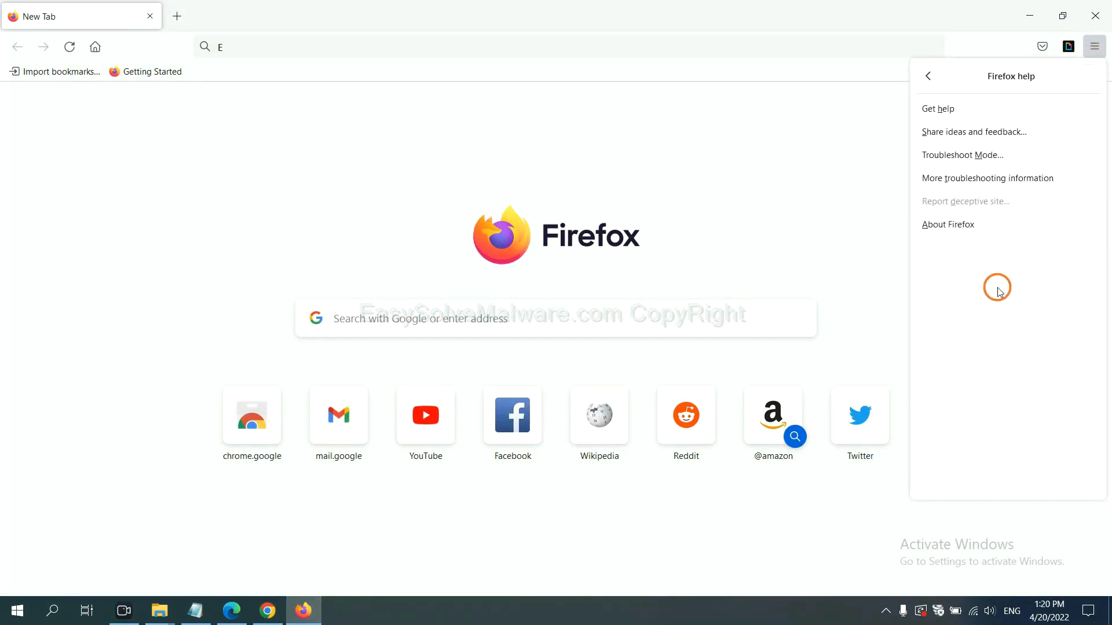
{"action": "mouse_move", "coordinate": [977, 178]}
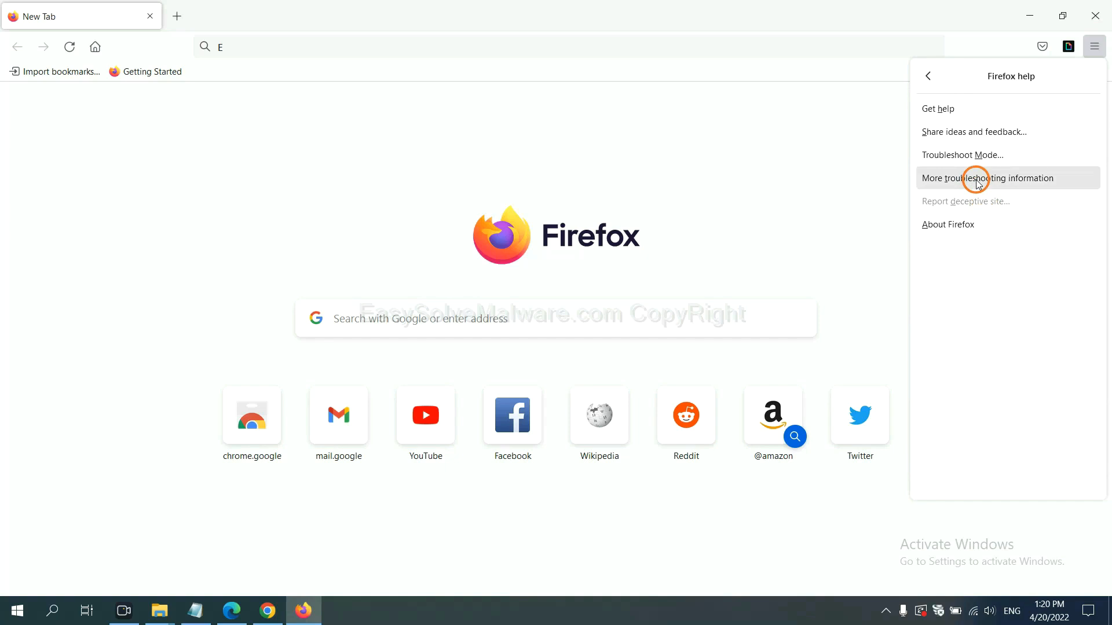
{"action": "left_click", "coordinate": [986, 178]}
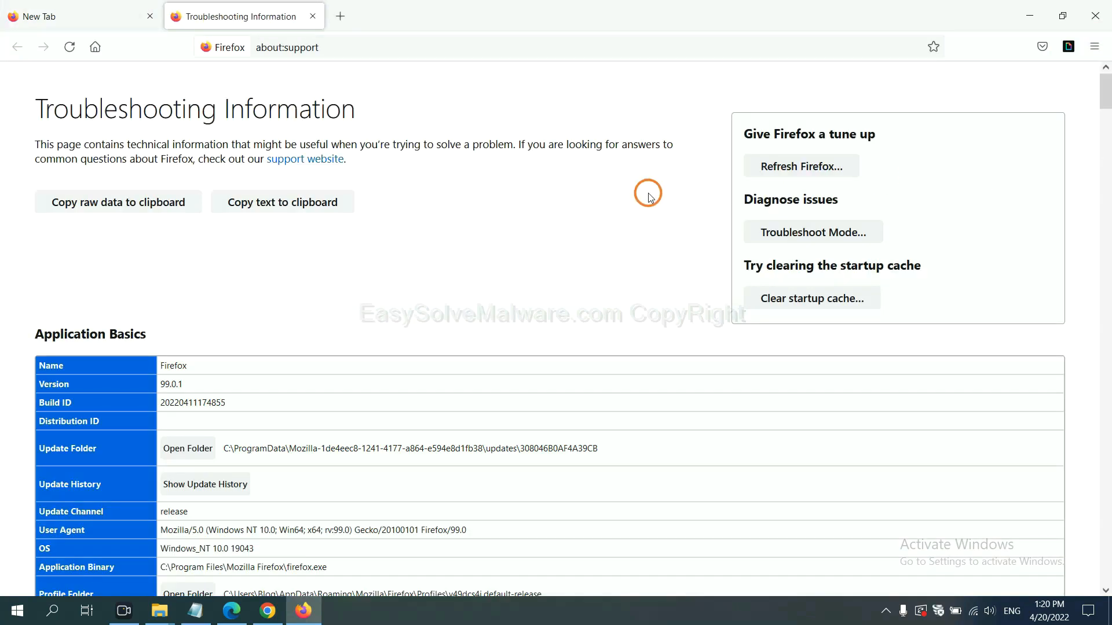
{"action": "mouse_move", "coordinate": [800, 166]}
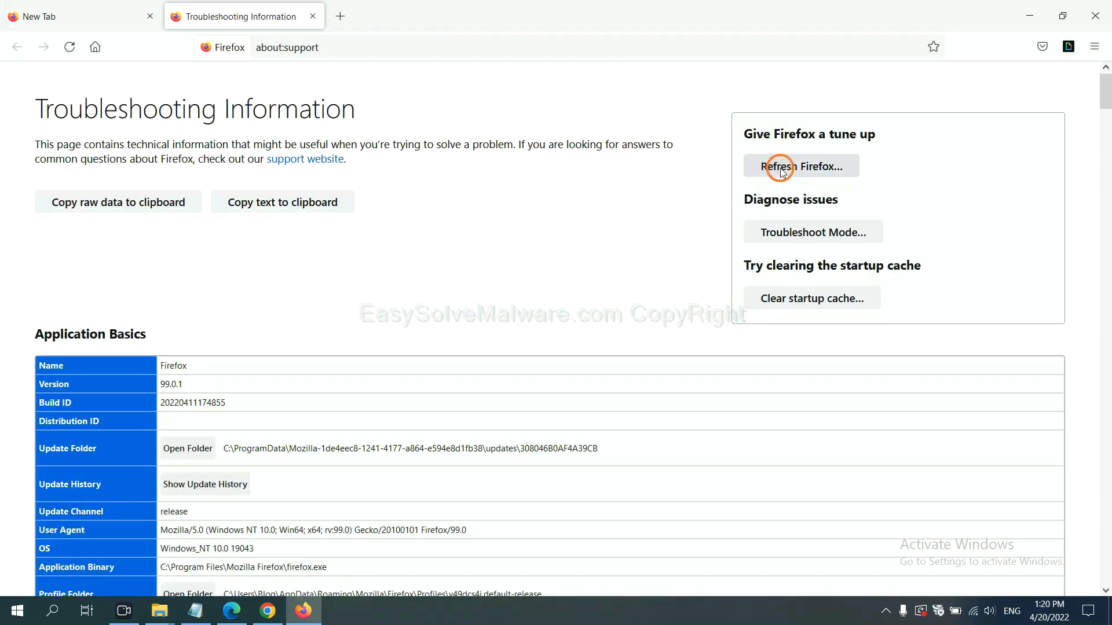
{"action": "left_click", "coordinate": [800, 166]}
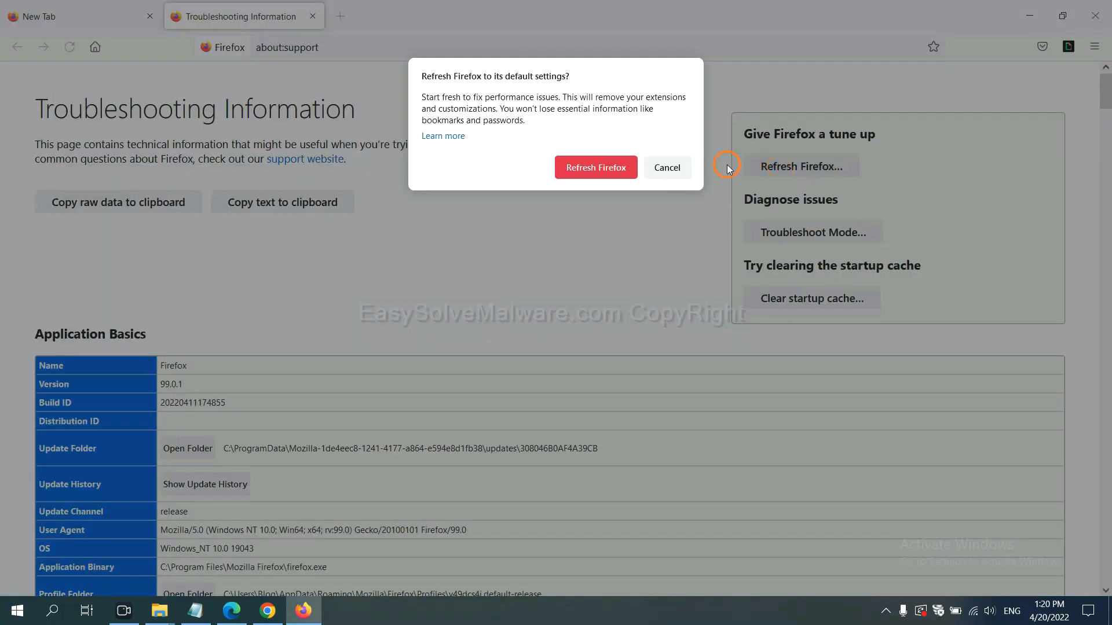
{"action": "mouse_move", "coordinate": [285, 483]}
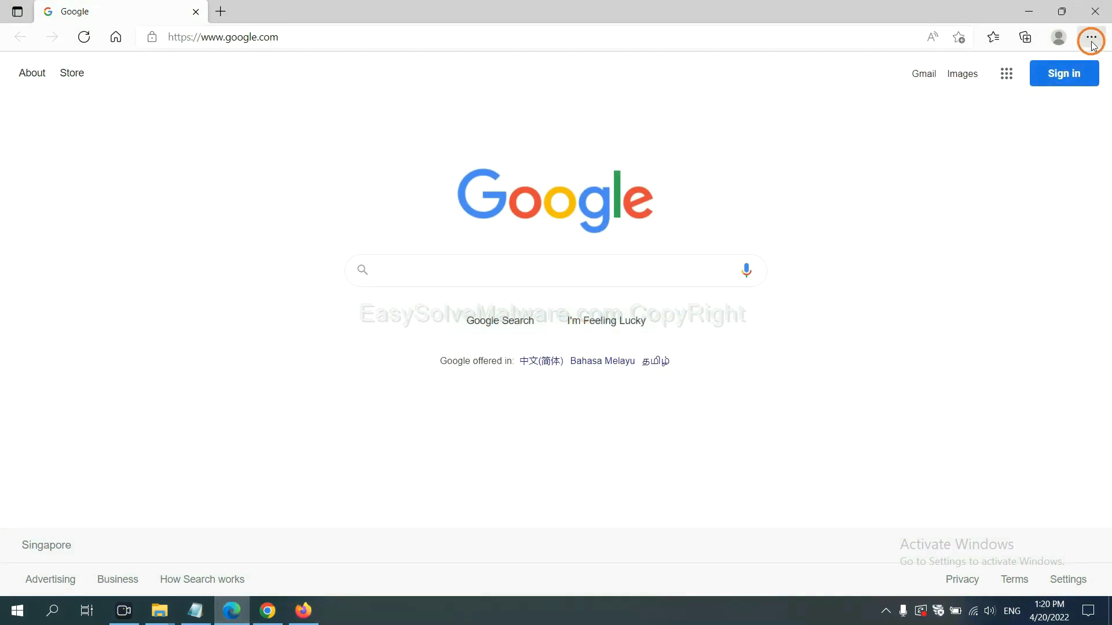
Search Edge settings for 'reset' and choose Restore settings to their default values
{"action": "left_click", "coordinate": [1091, 37]}
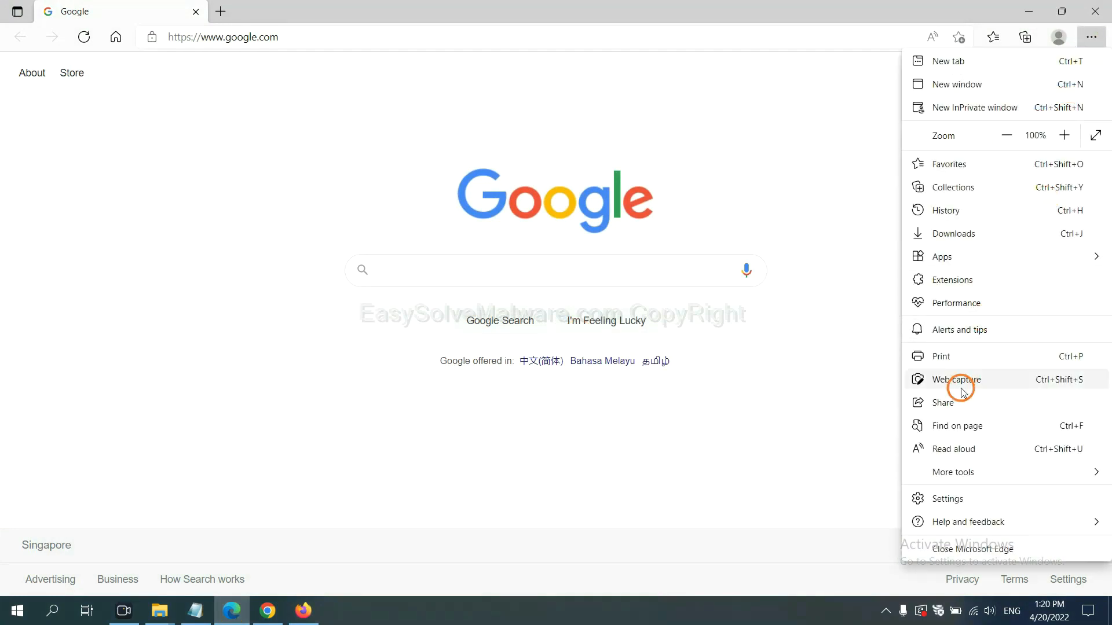
{"action": "left_click", "coordinate": [946, 498]}
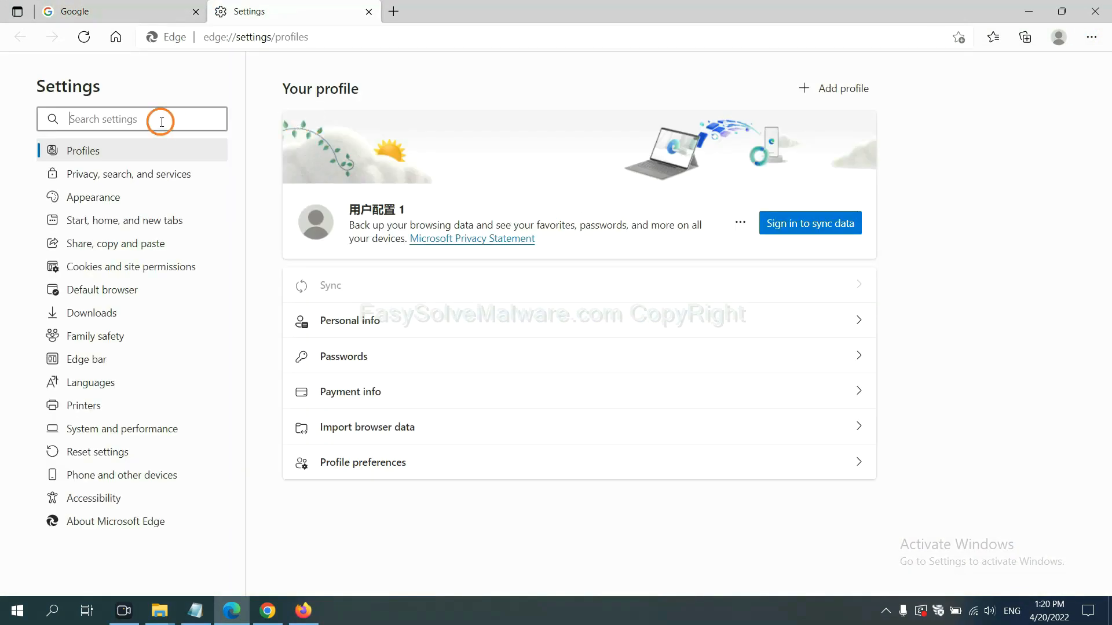
{"action": "type", "text": "reset"}
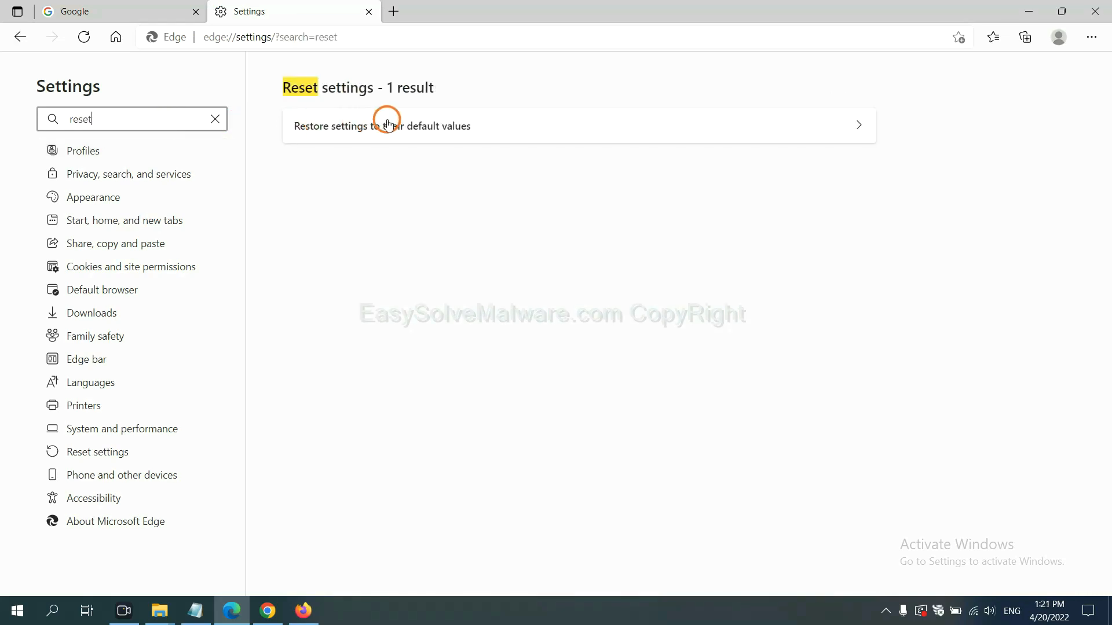
{"action": "left_click", "coordinate": [381, 125]}
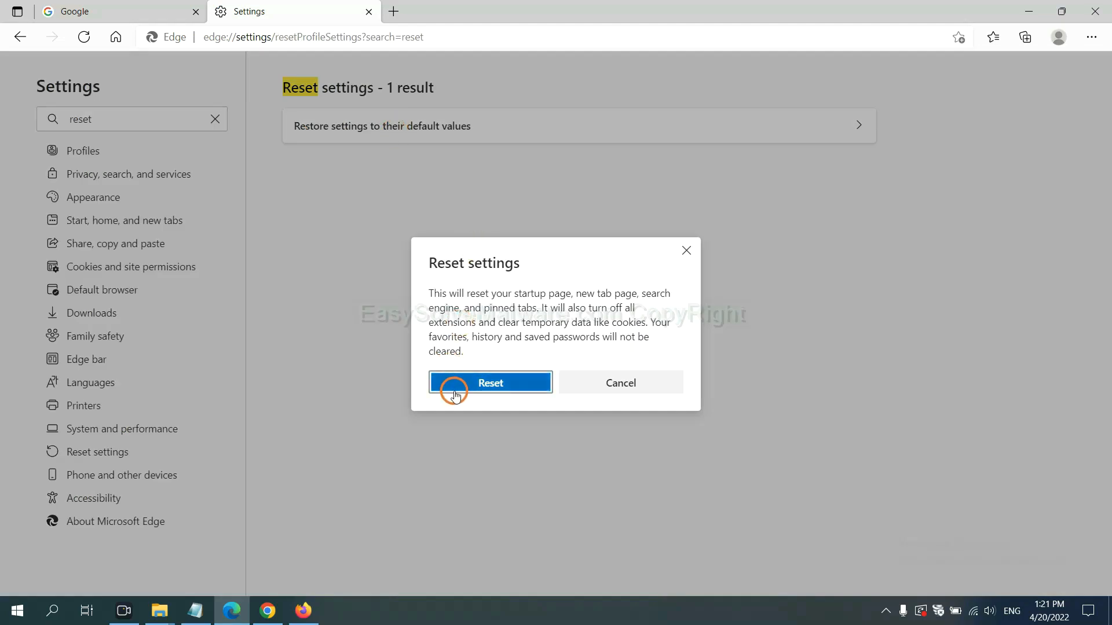